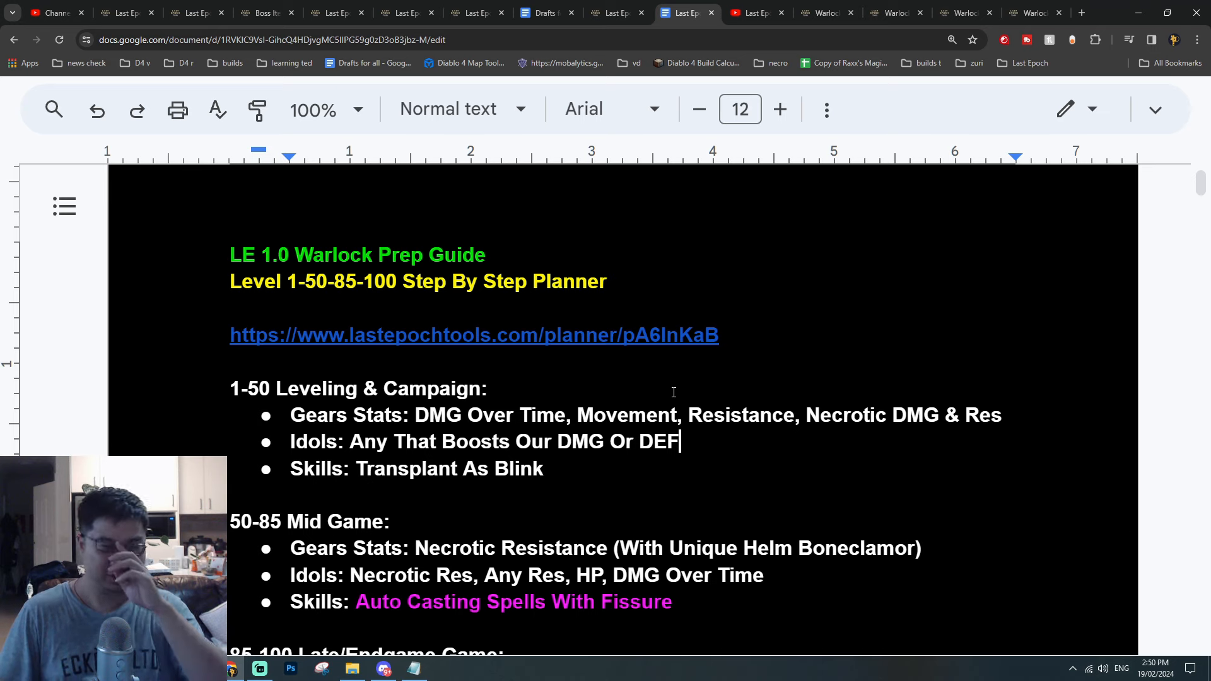
Browse the open Warlock planner builds, scrolling through each one's gear and stats.
{"action": "scroll", "scroll_direction": "down", "scroll_amount": 3}
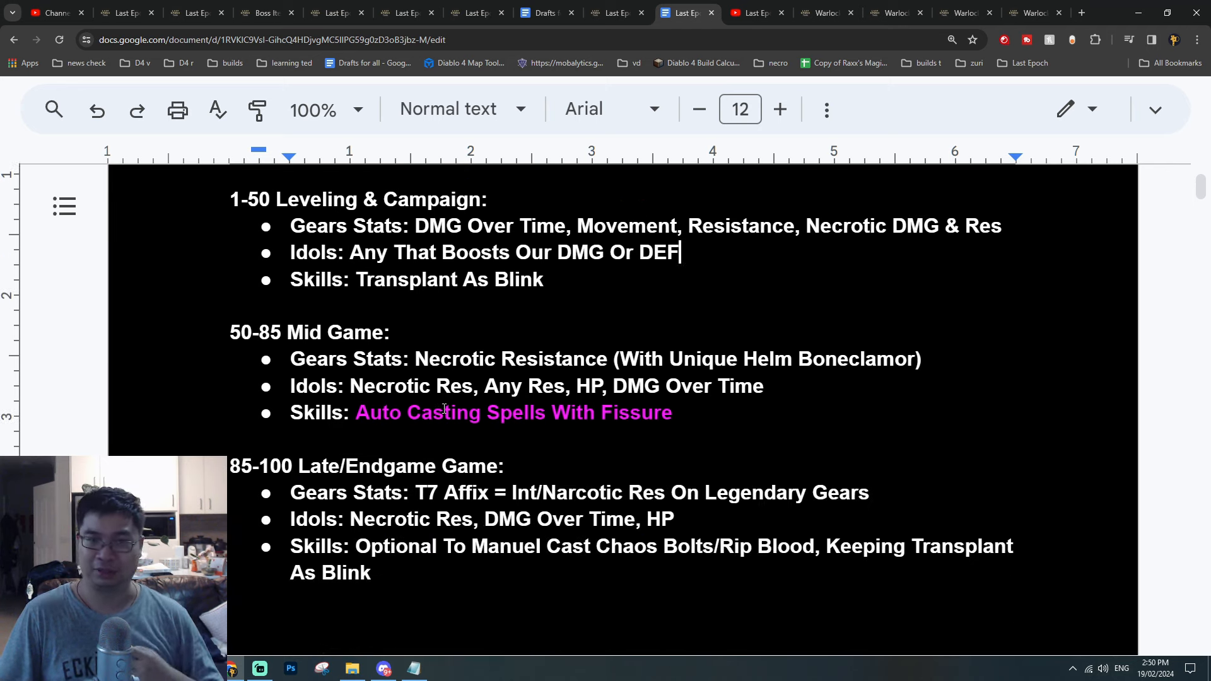
{"action": "left_click", "coordinate": [826, 13]}
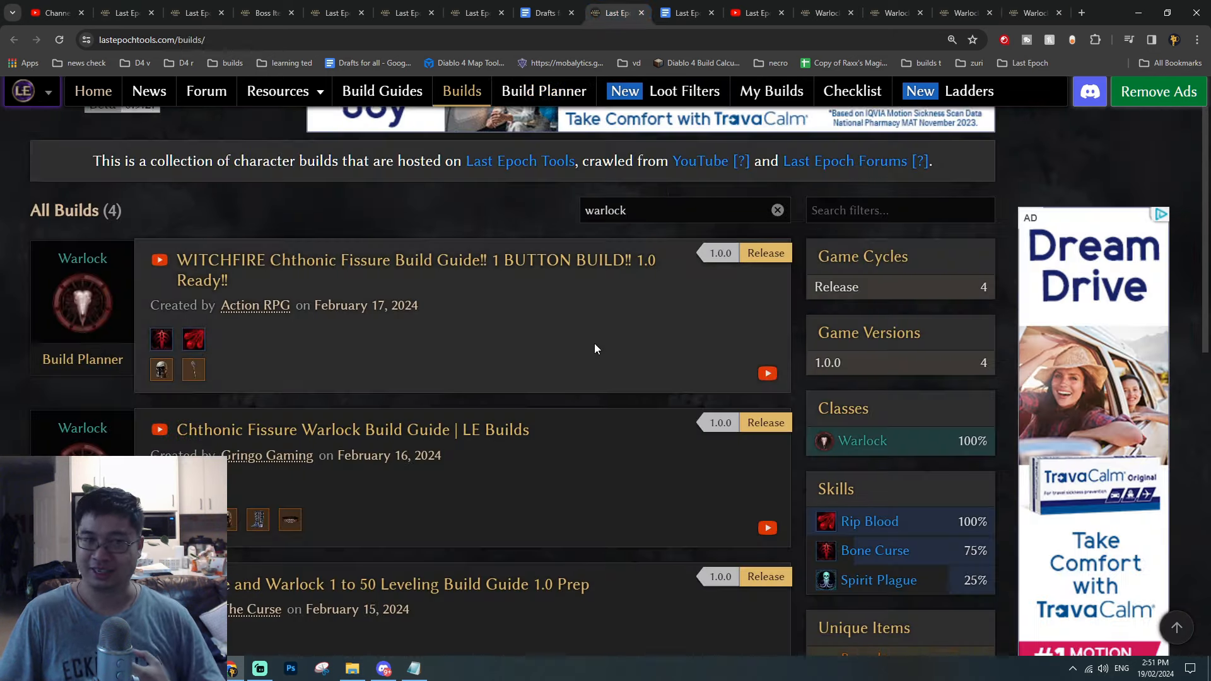
{"action": "scroll", "scroll_direction": "down", "scroll_amount": 3}
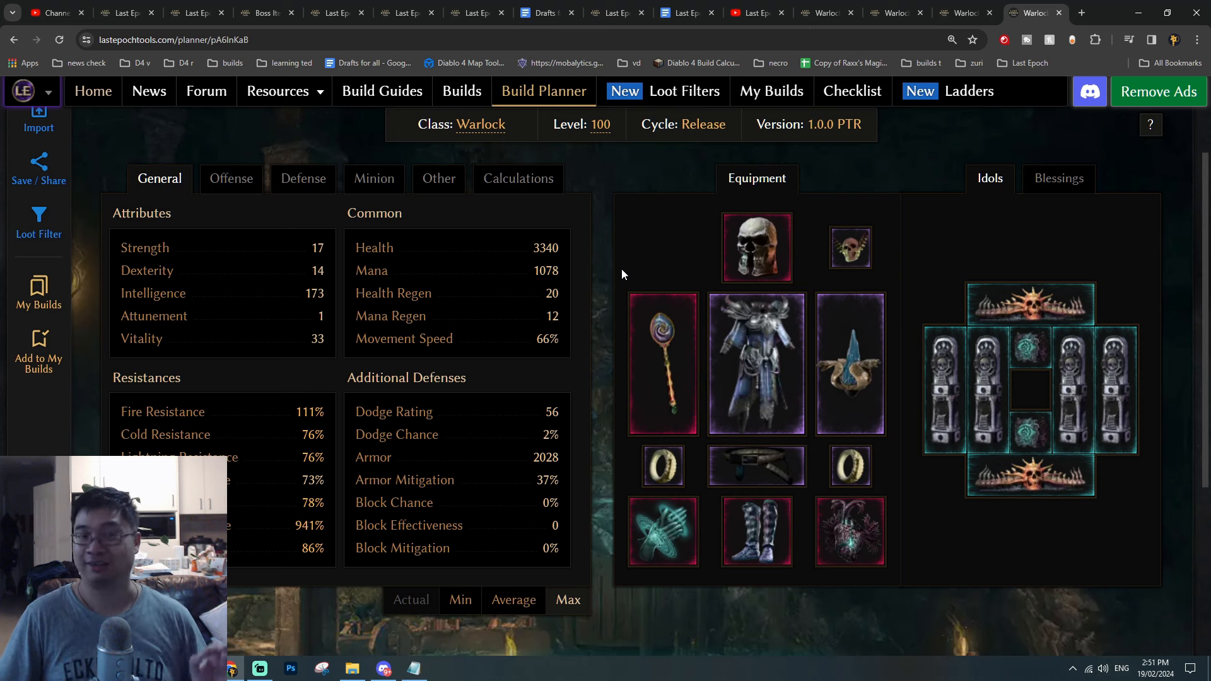
{"action": "left_click", "coordinate": [684, 12]}
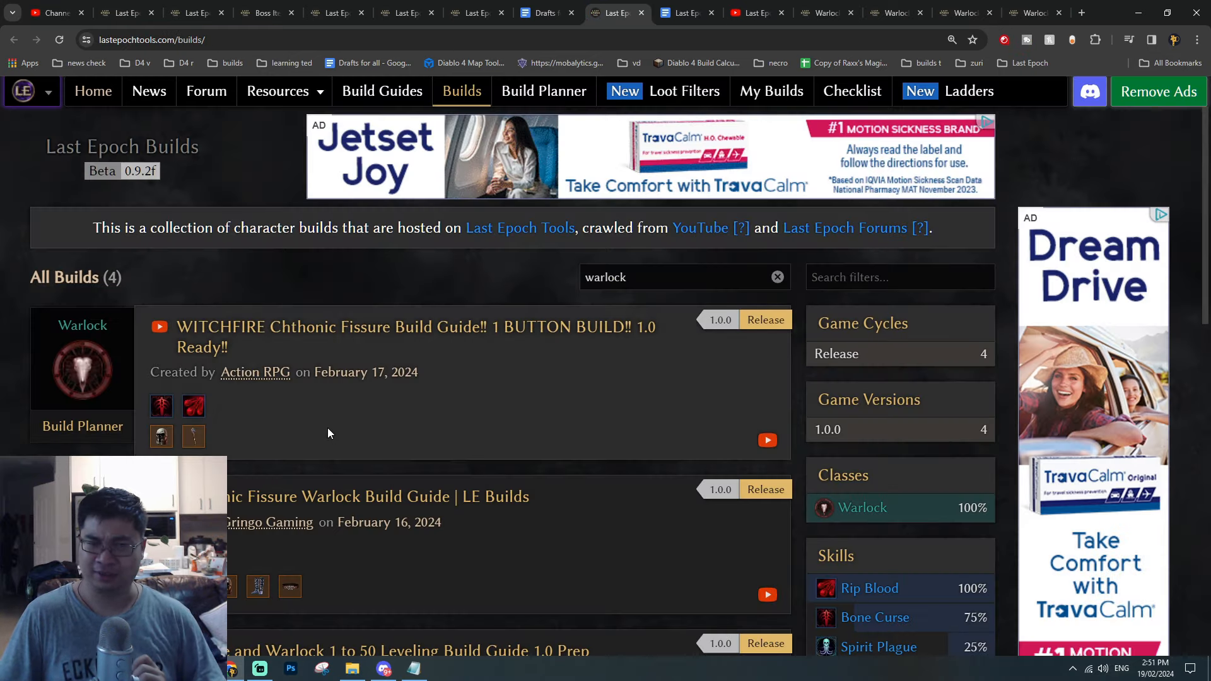
{"action": "scroll", "scroll_direction": "down", "scroll_amount": 3}
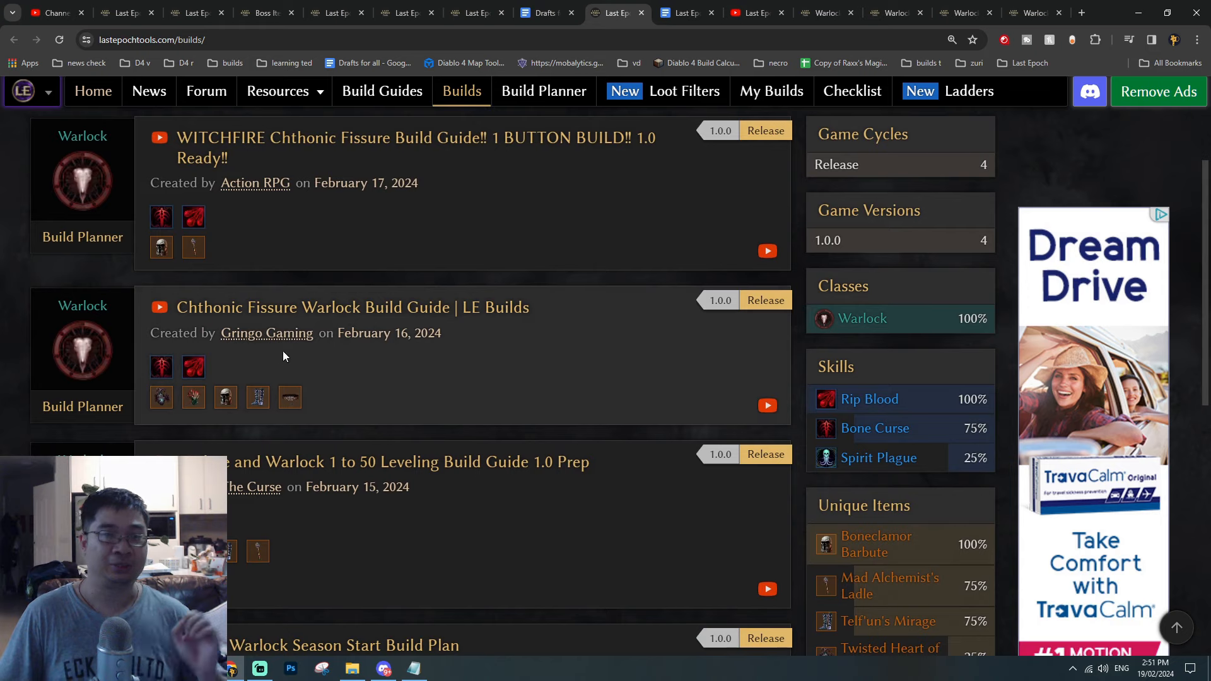
{"action": "scroll", "scroll_direction": "down", "scroll_amount": 3}
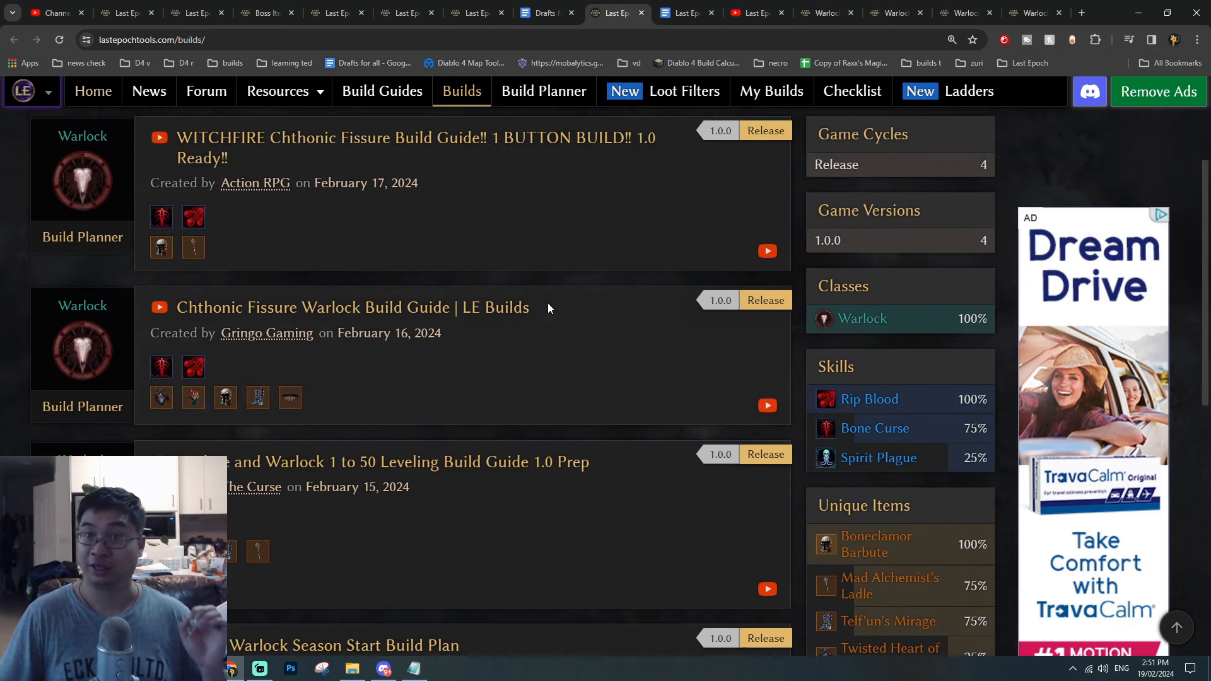
{"action": "left_click", "coordinate": [683, 13]}
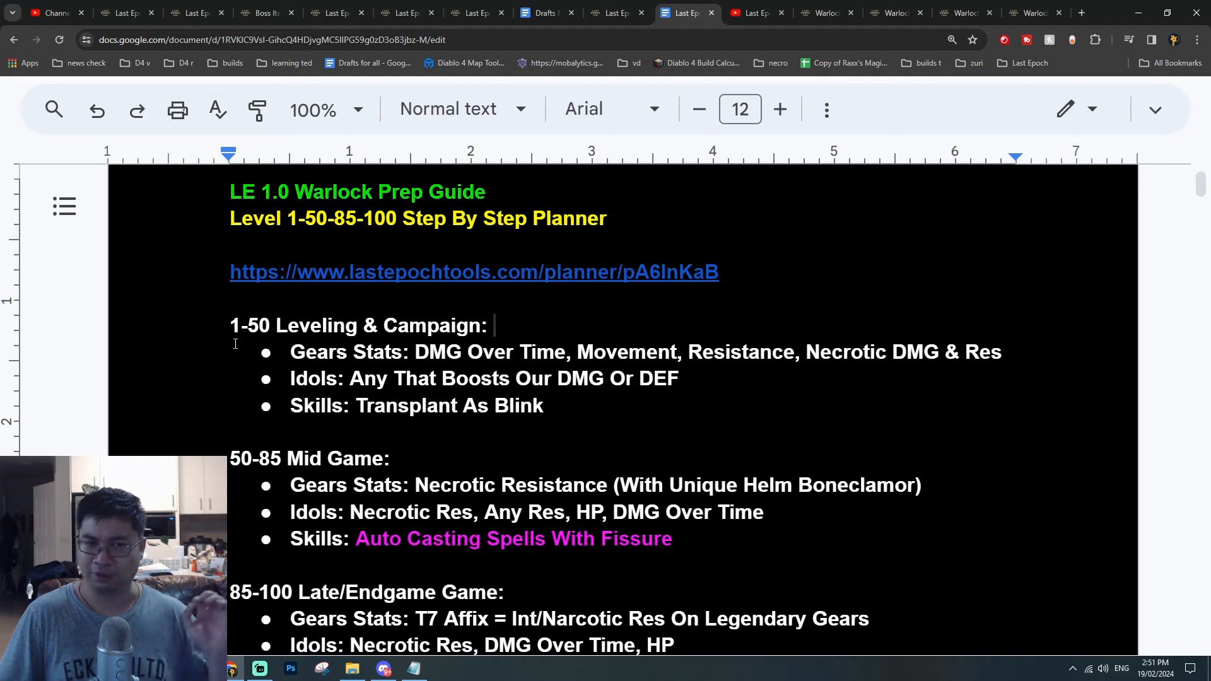
{"action": "scroll", "scroll_direction": "down", "scroll_amount": 3}
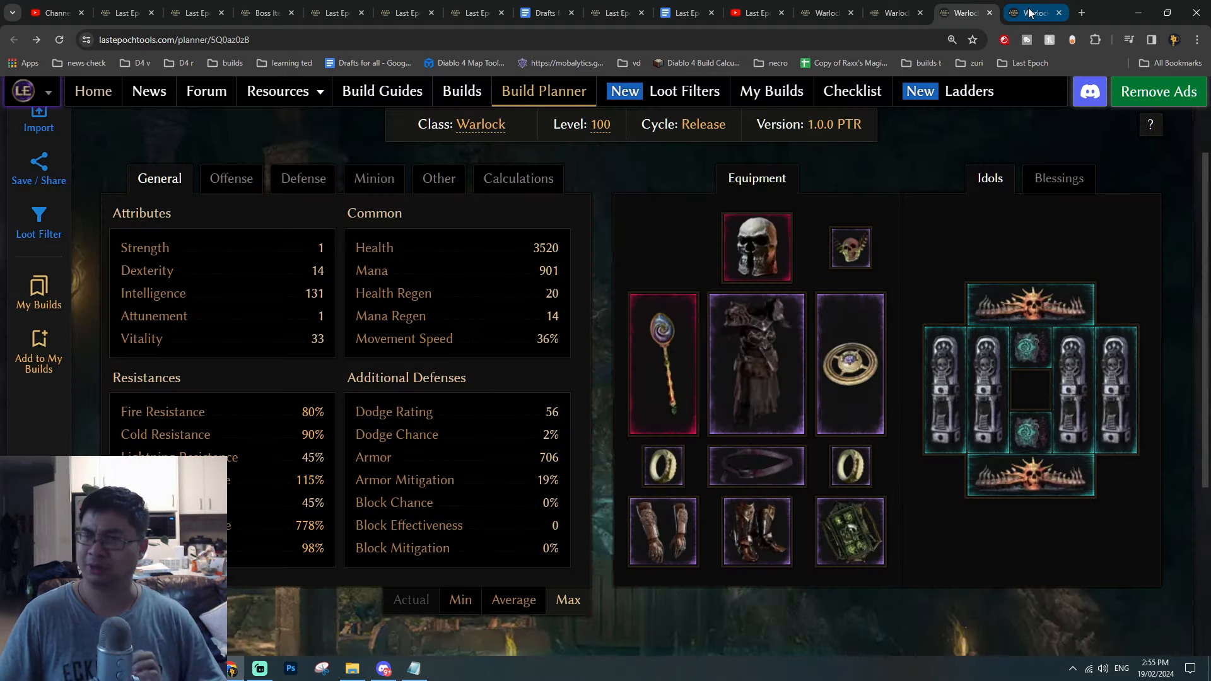
Bring up the level 100 Warlock build and scroll to its attributes, resistances and Skills/Passives buttons.
{"action": "left_click", "coordinate": [1033, 12]}
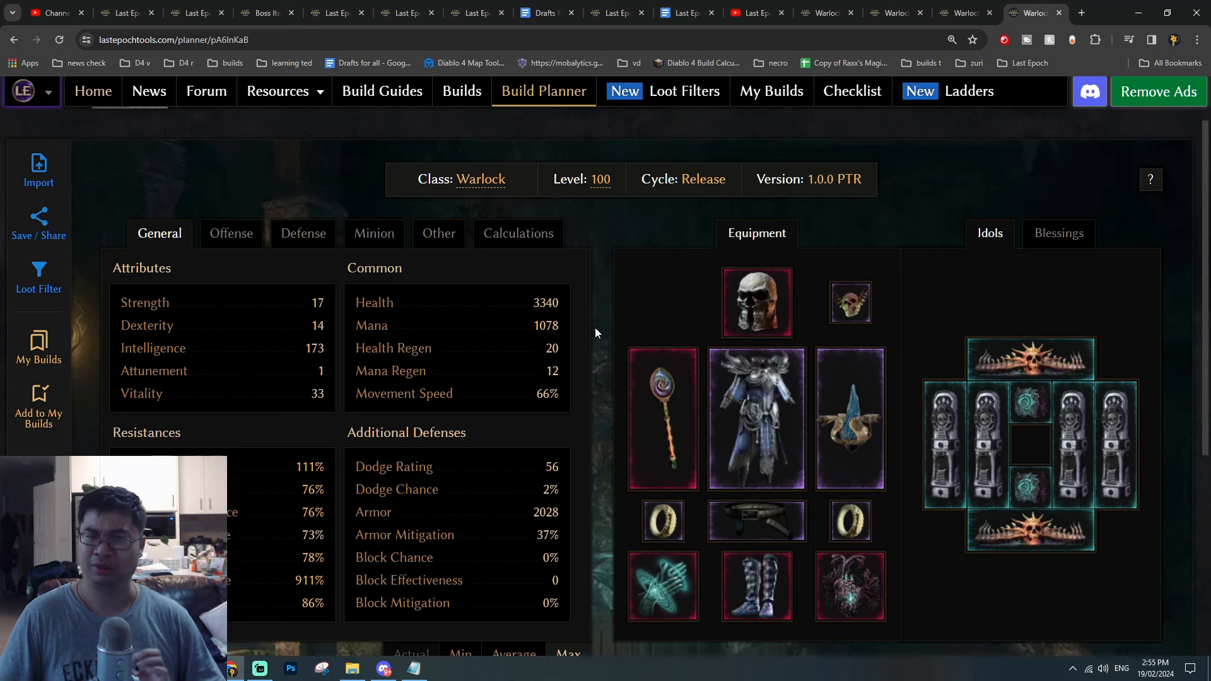
{"action": "scroll", "scroll_direction": "down", "scroll_amount": 3}
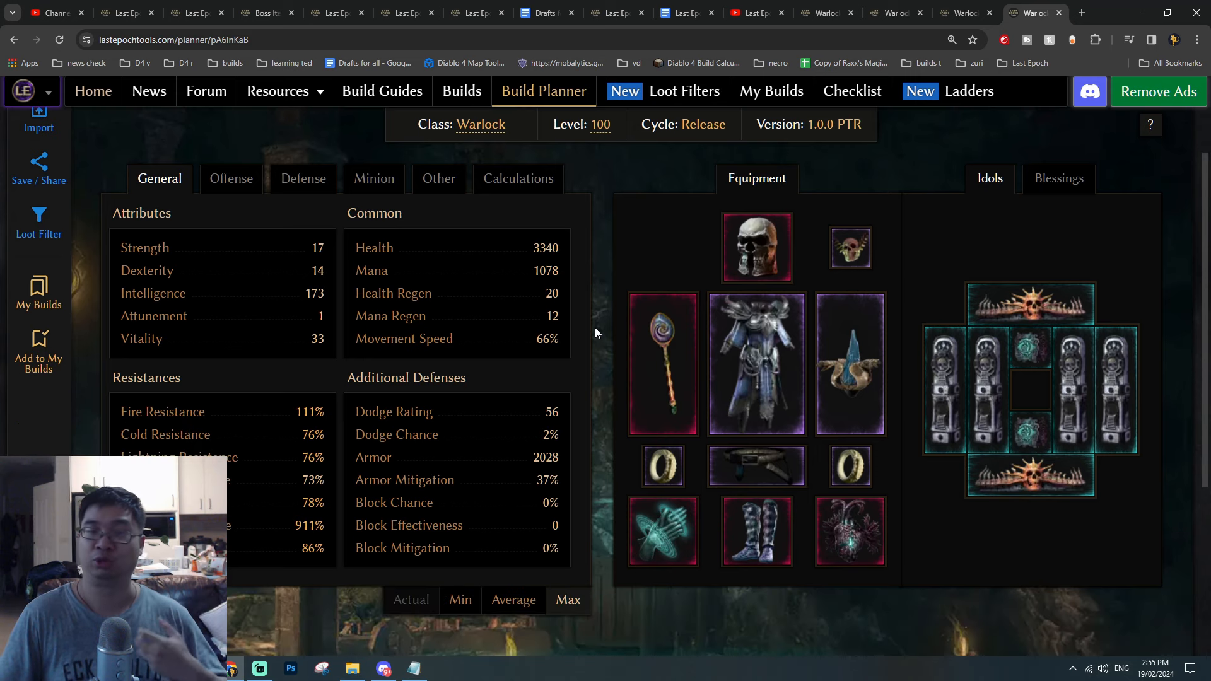
{"action": "scroll", "scroll_direction": "down", "scroll_amount": 3}
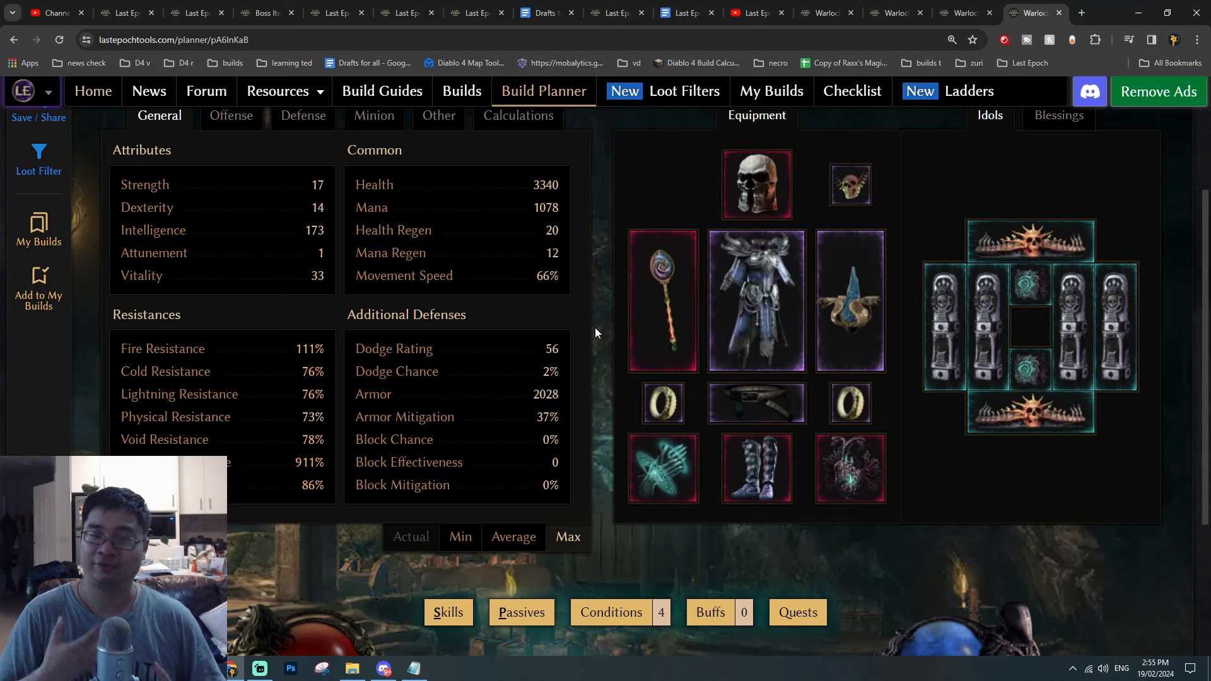
{"action": "scroll", "scroll_direction": "down", "scroll_amount": 3}
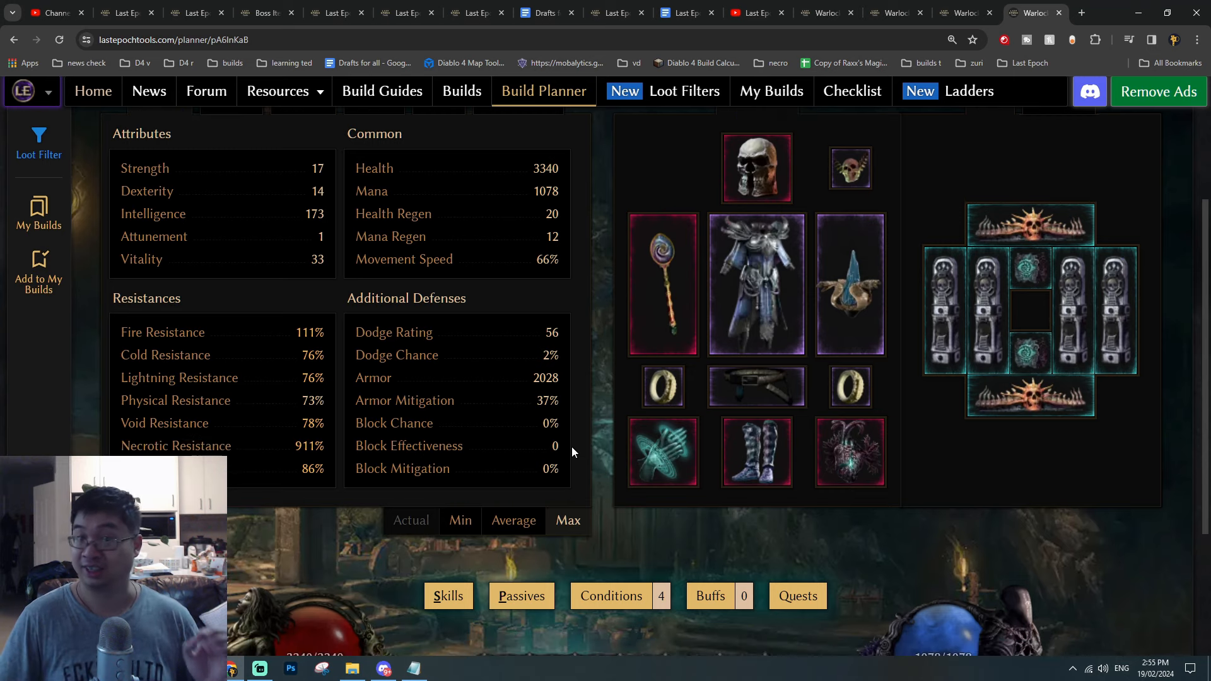
{"action": "mouse_move", "coordinate": [176, 445]}
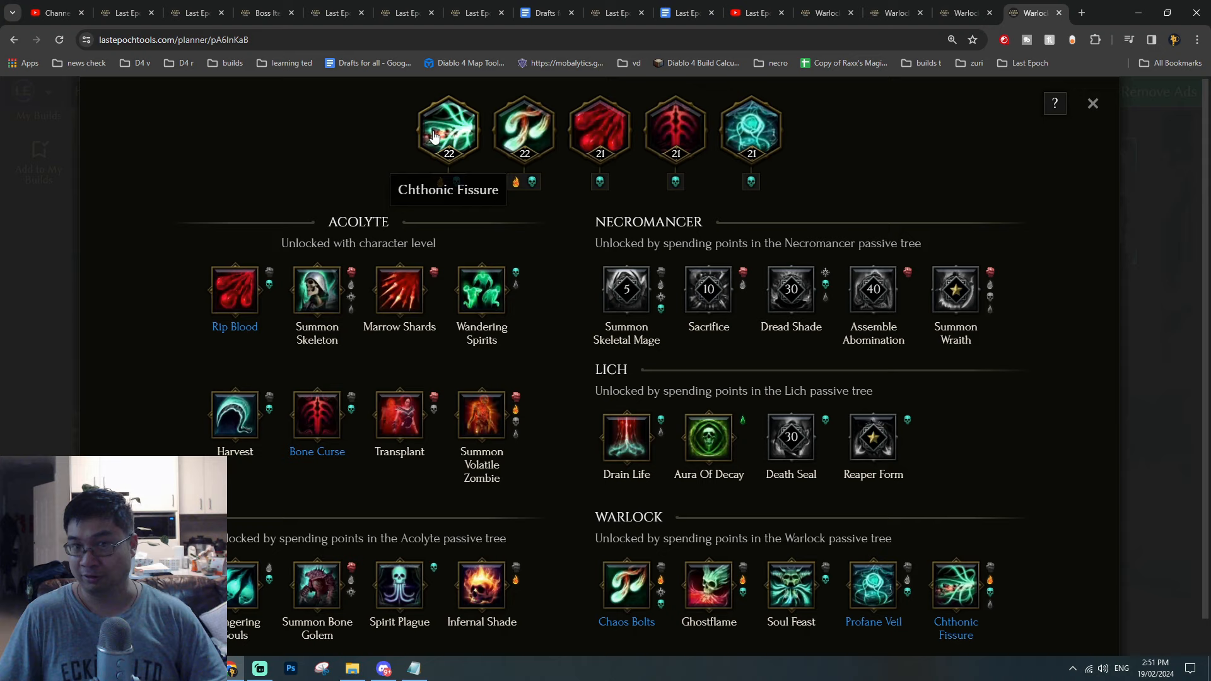
View the Chthonic Fissure and Chaos Bolts skill trees, then switch to another Warlock build's Ghostflame tree.
{"action": "left_click", "coordinate": [448, 131]}
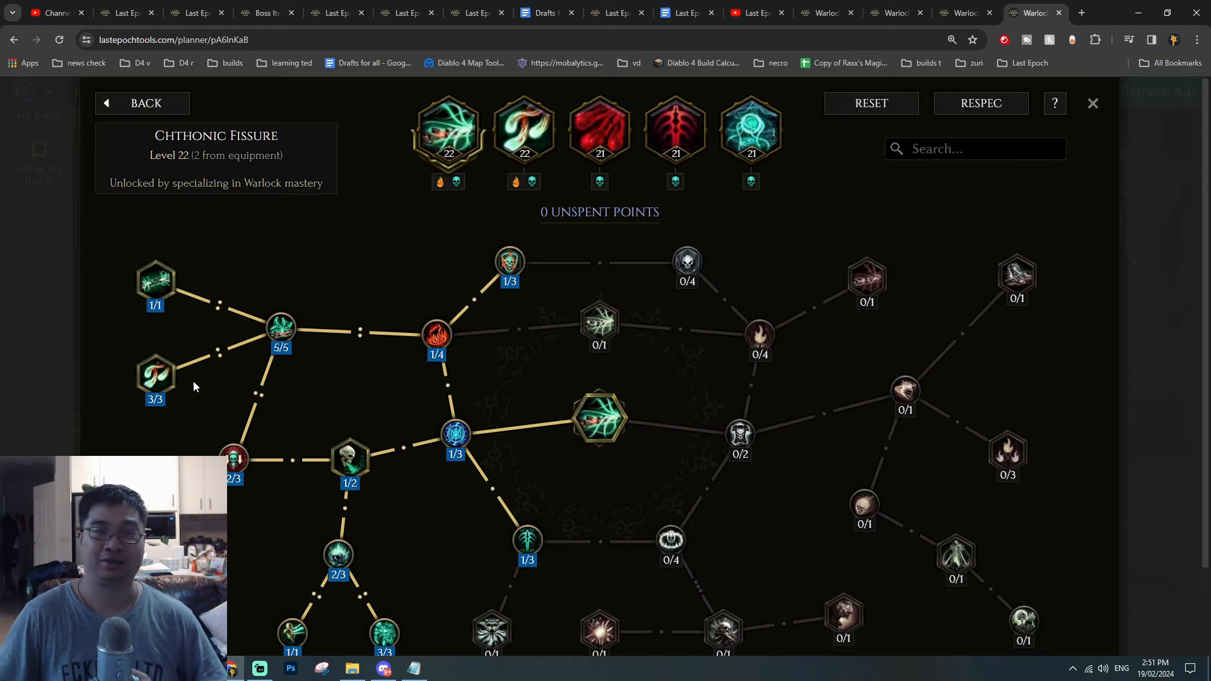
{"action": "mouse_move", "coordinate": [155, 378]}
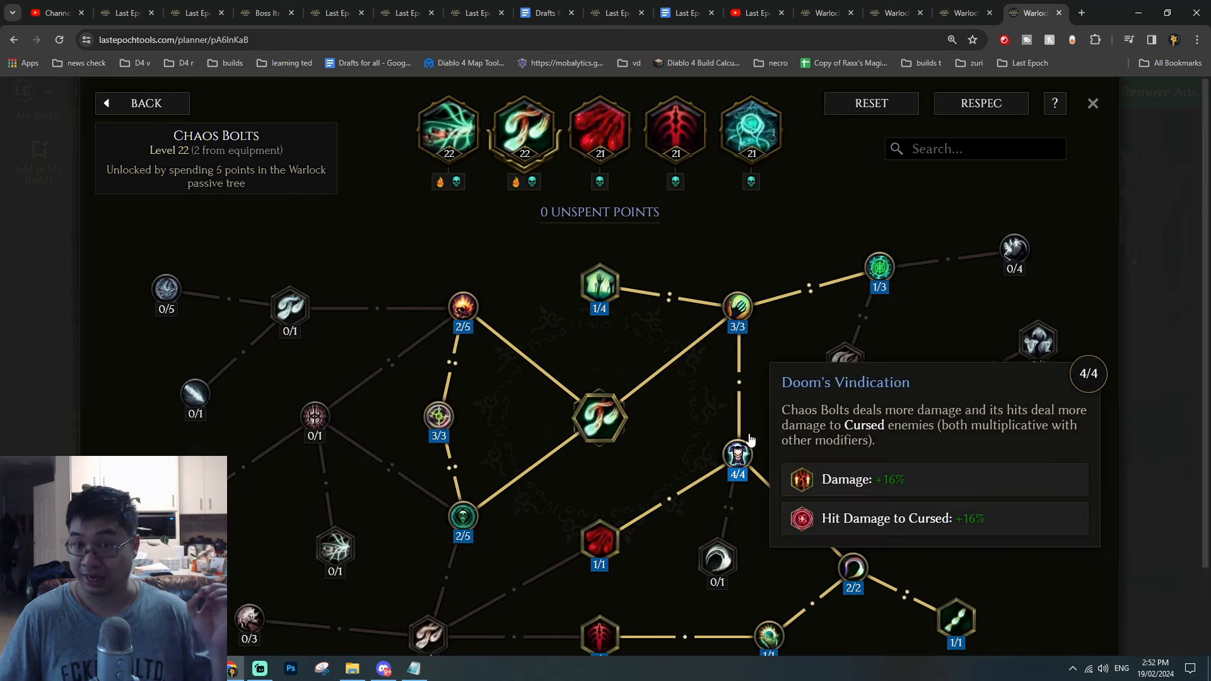
{"action": "scroll", "scroll_direction": "down", "scroll_amount": 3}
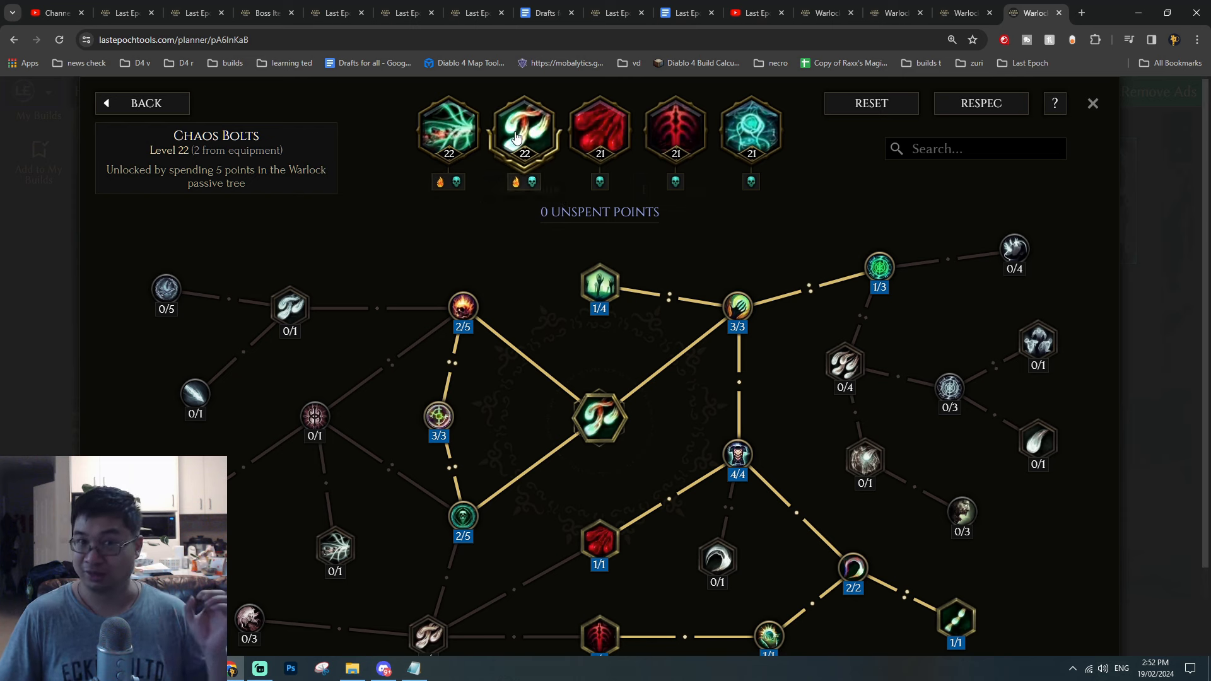
{"action": "mouse_move", "coordinate": [749, 139]}
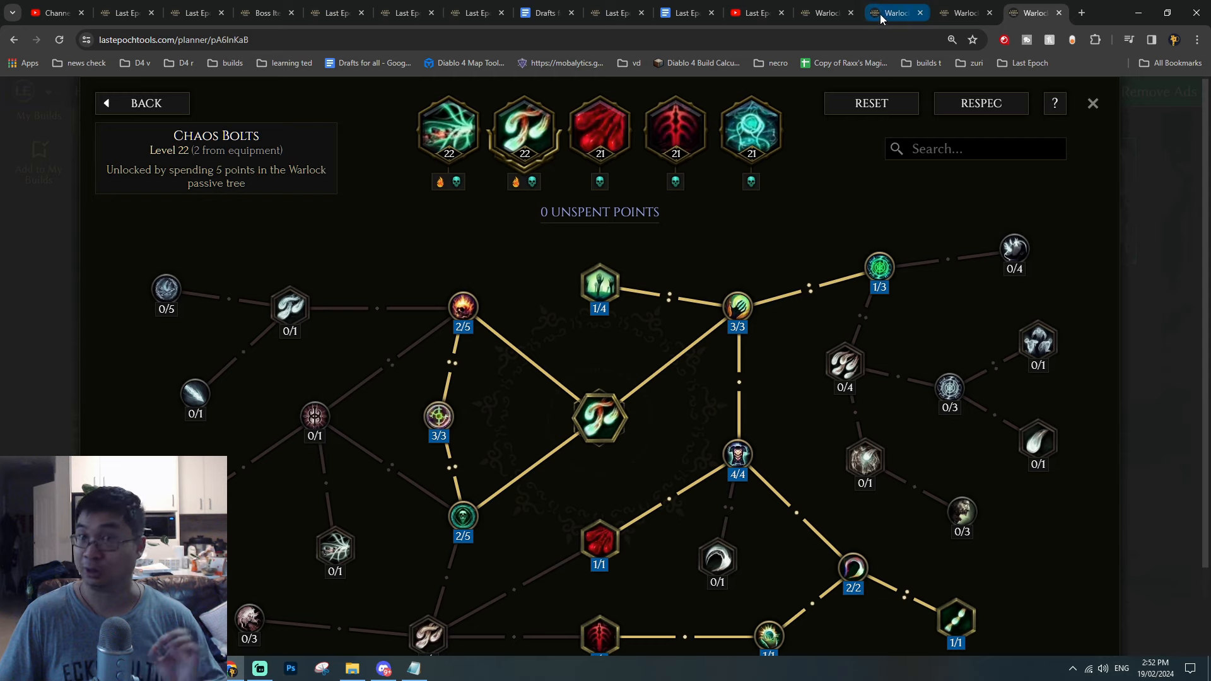
{"action": "left_click", "coordinate": [892, 13]}
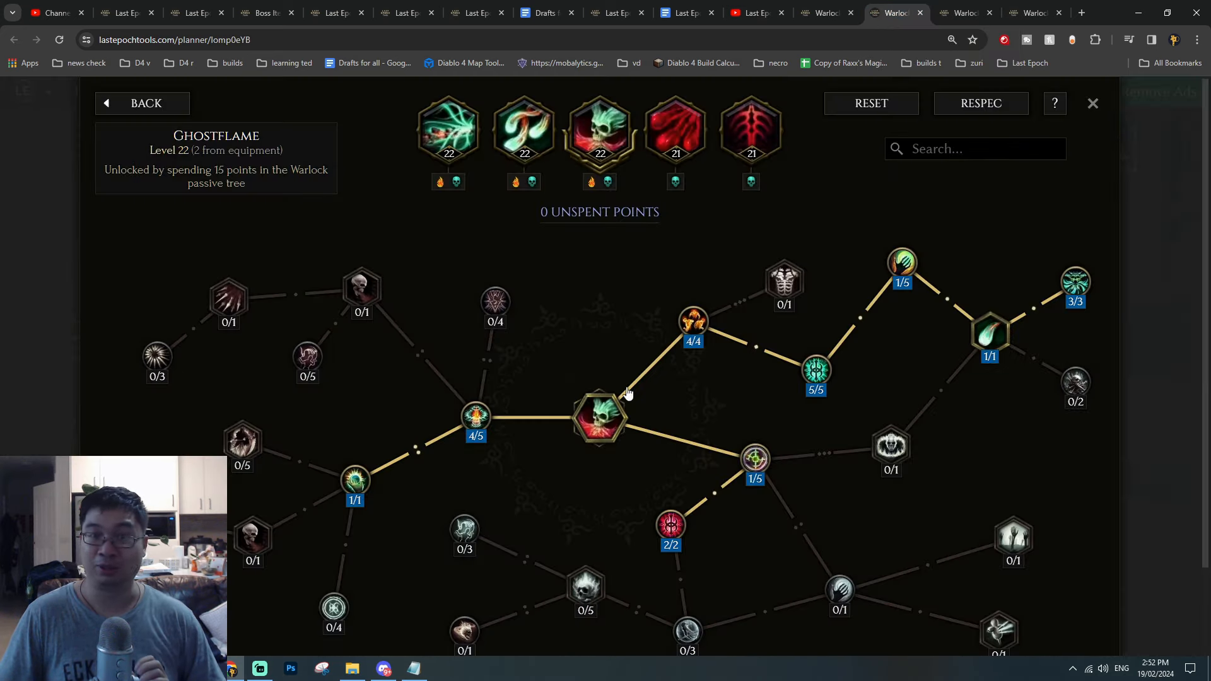
{"action": "mouse_move", "coordinate": [599, 135]}
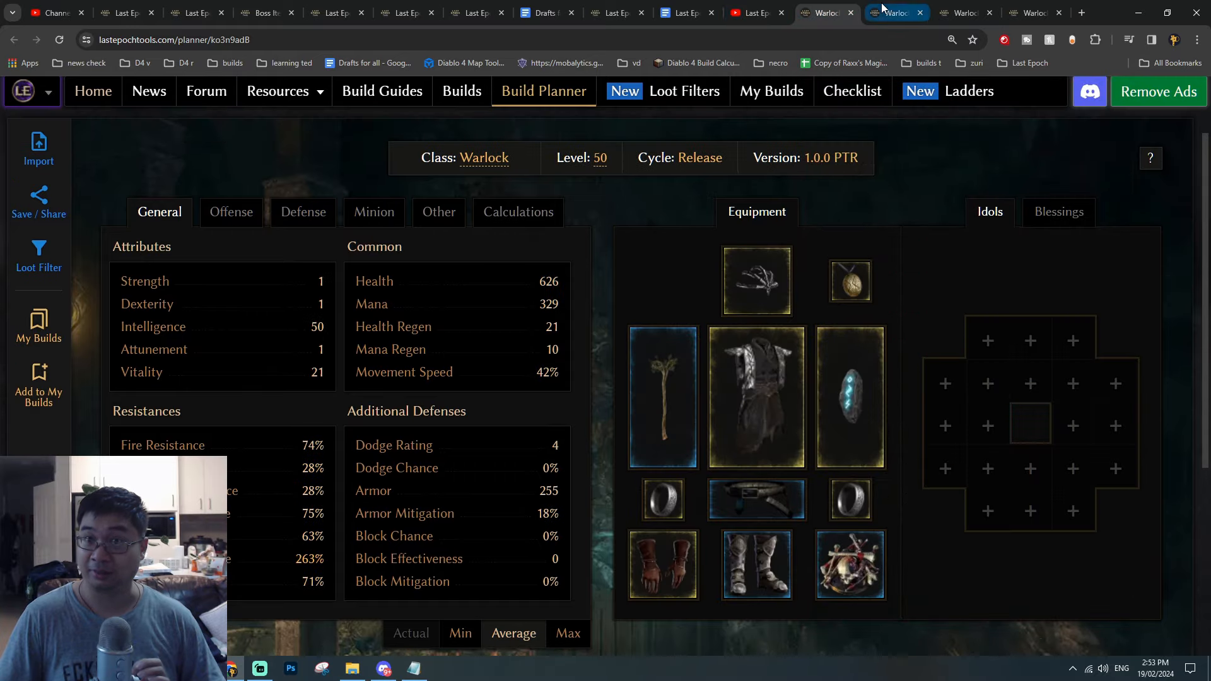
Return to the level 100 Warlock build and show its Blessings, including Arrogance of Argentus.
{"action": "left_click", "coordinate": [962, 12]}
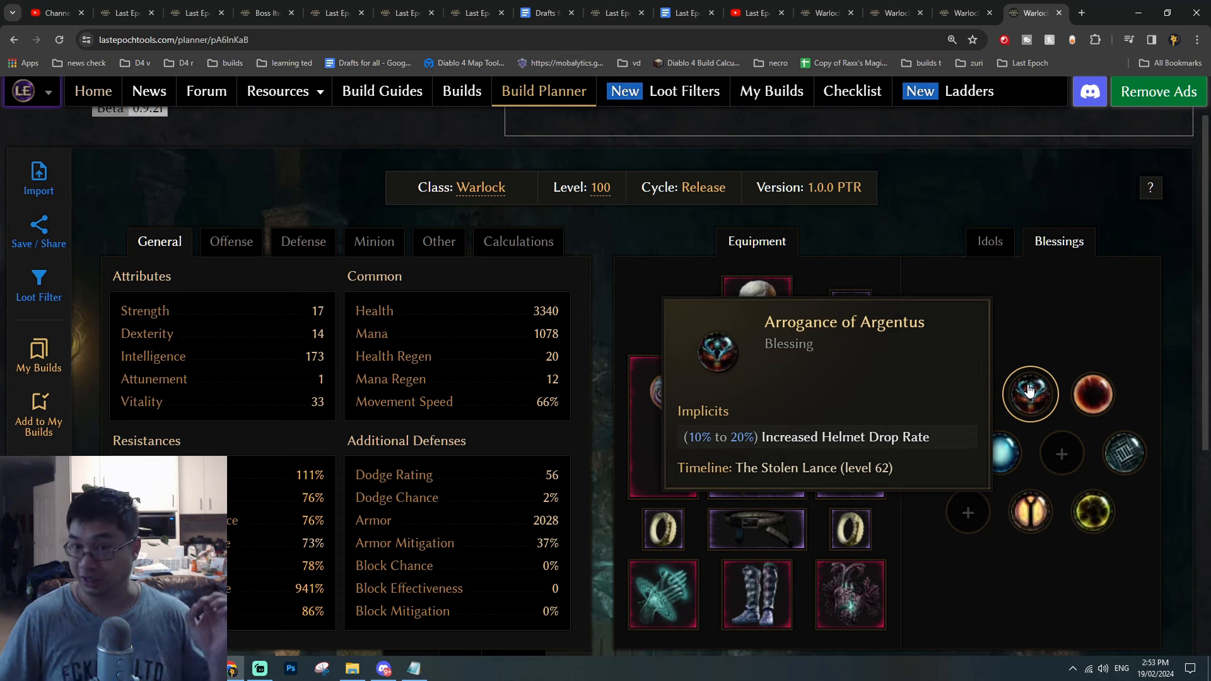
{"action": "mouse_move", "coordinate": [757, 311]}
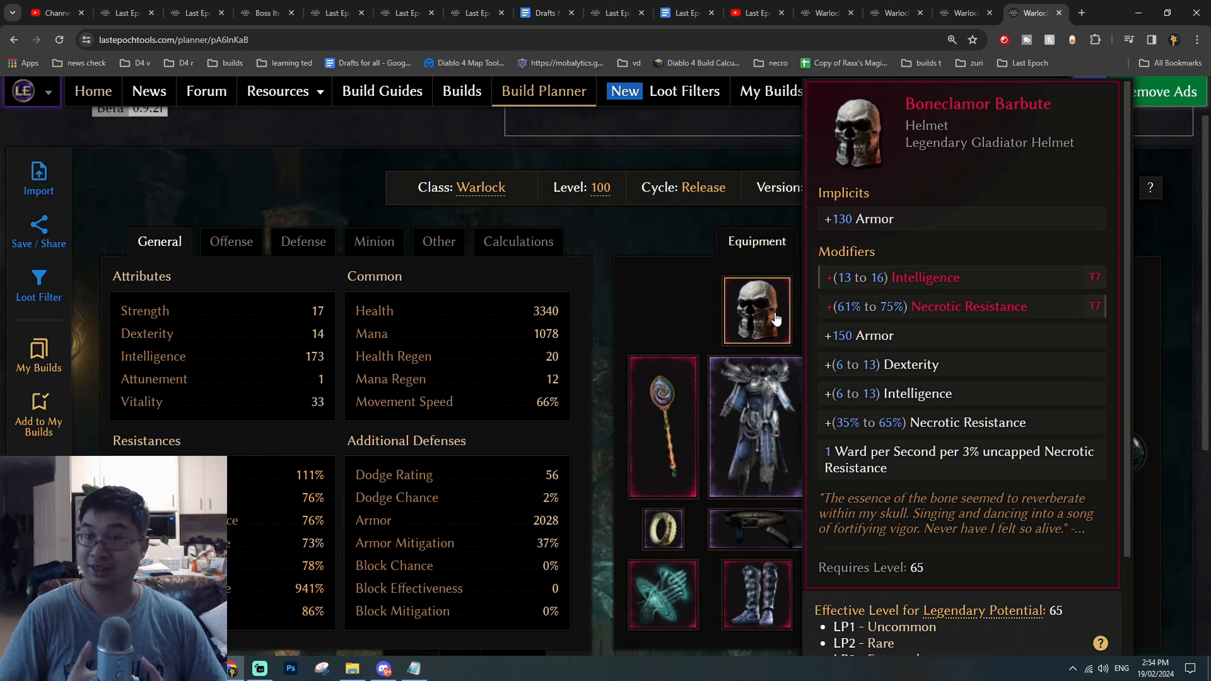
Open the Boneclamor Barbute helmet, then switch to the other level 100 Warlock build with 1310 Health.
{"action": "left_click", "coordinate": [756, 311]}
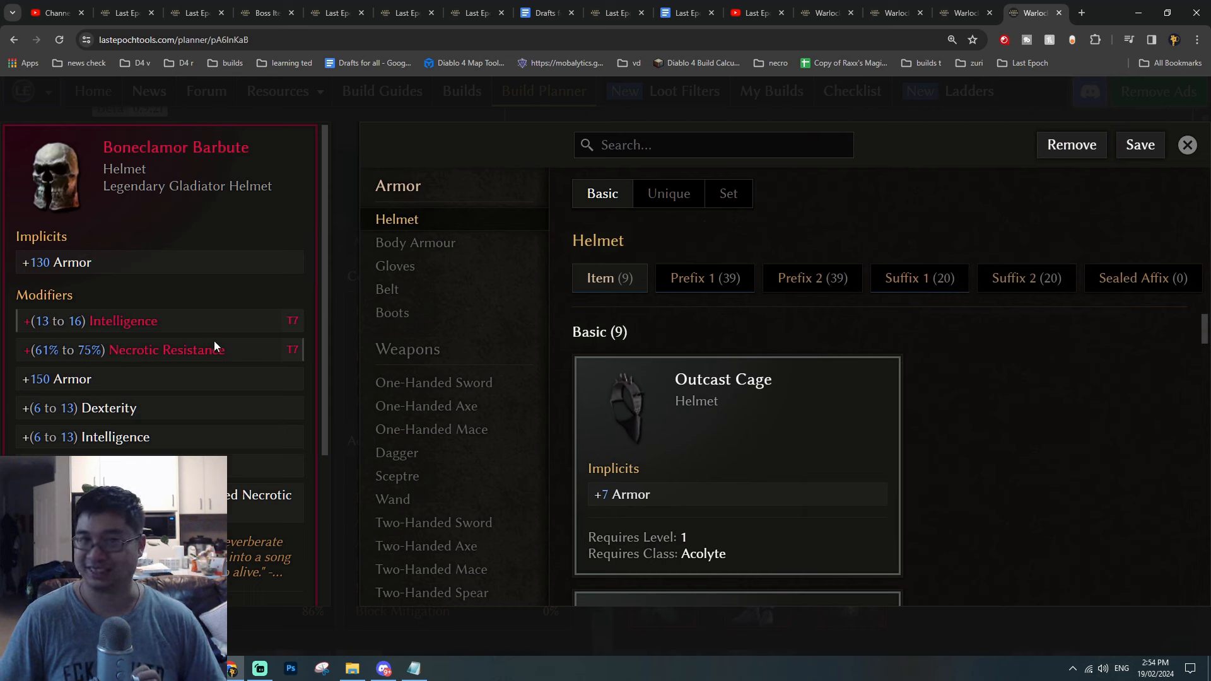
{"action": "mouse_move", "coordinate": [290, 352]}
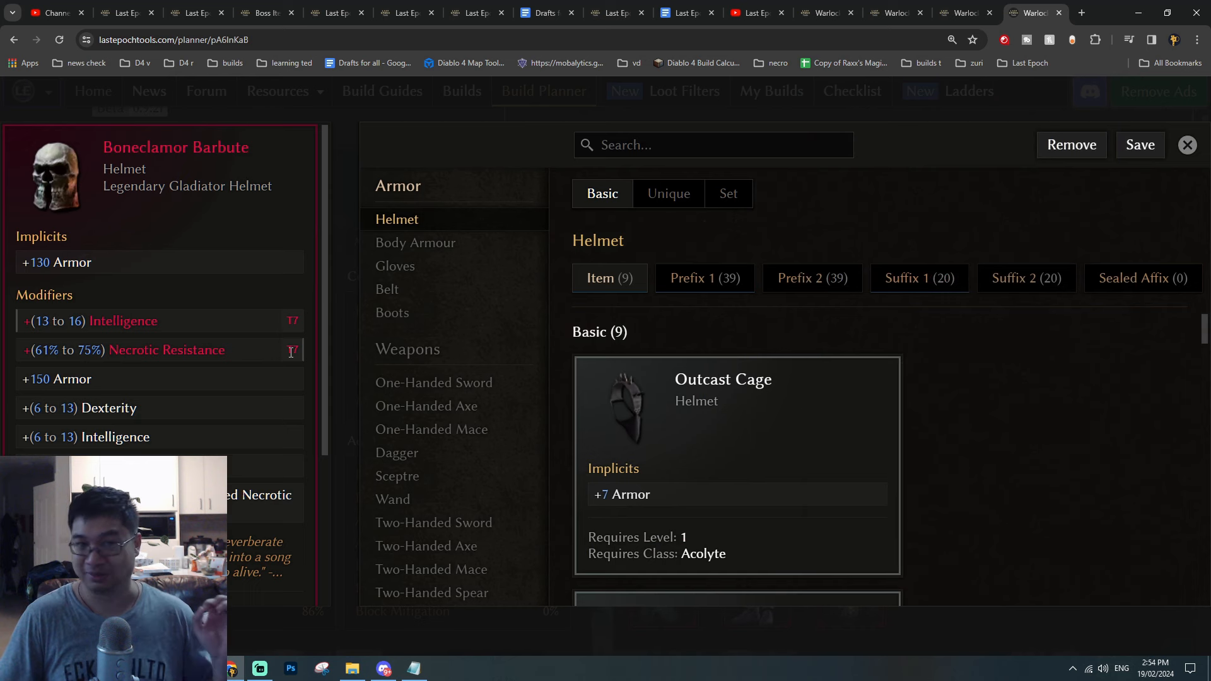
{"action": "left_click", "coordinate": [1187, 145]}
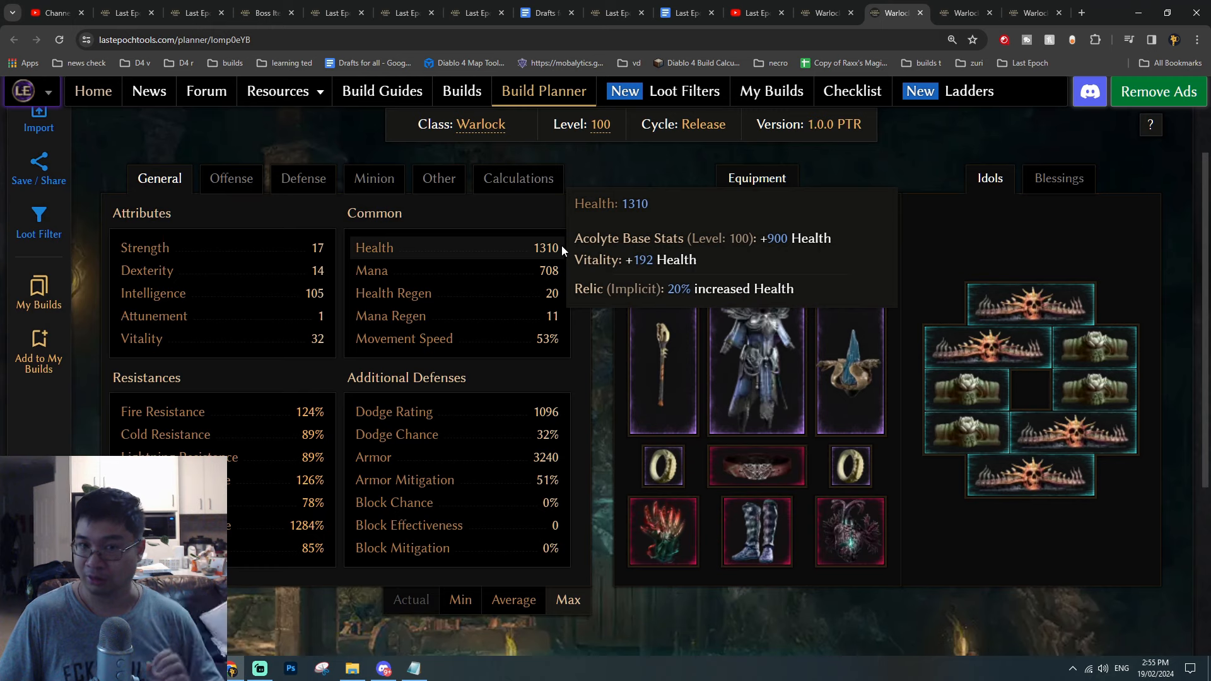
{"action": "mouse_move", "coordinate": [578, 397]}
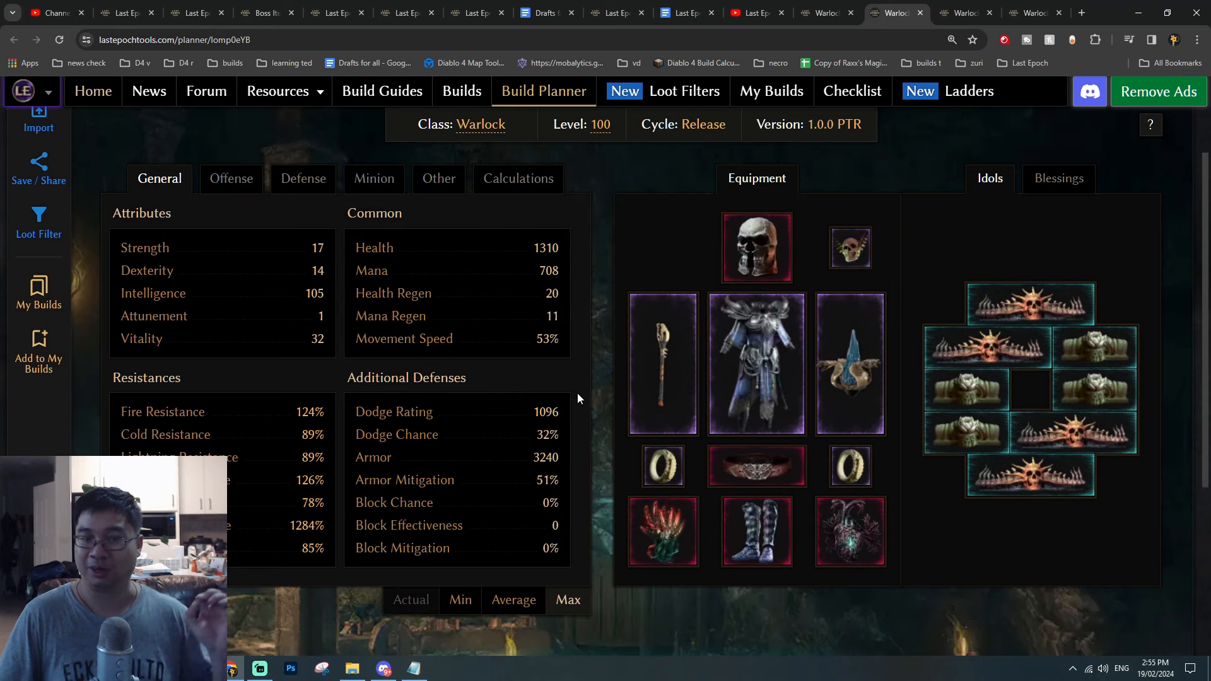
{"action": "mouse_move", "coordinate": [374, 456]}
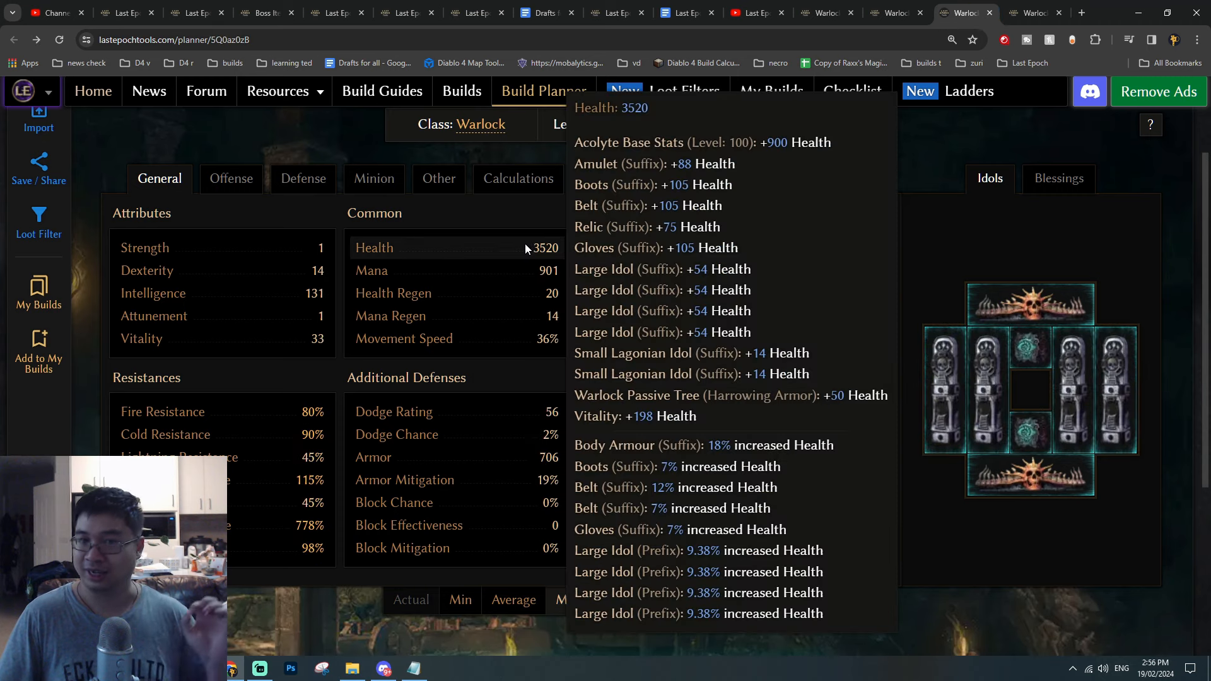
{"action": "mouse_move", "coordinate": [603, 434]}
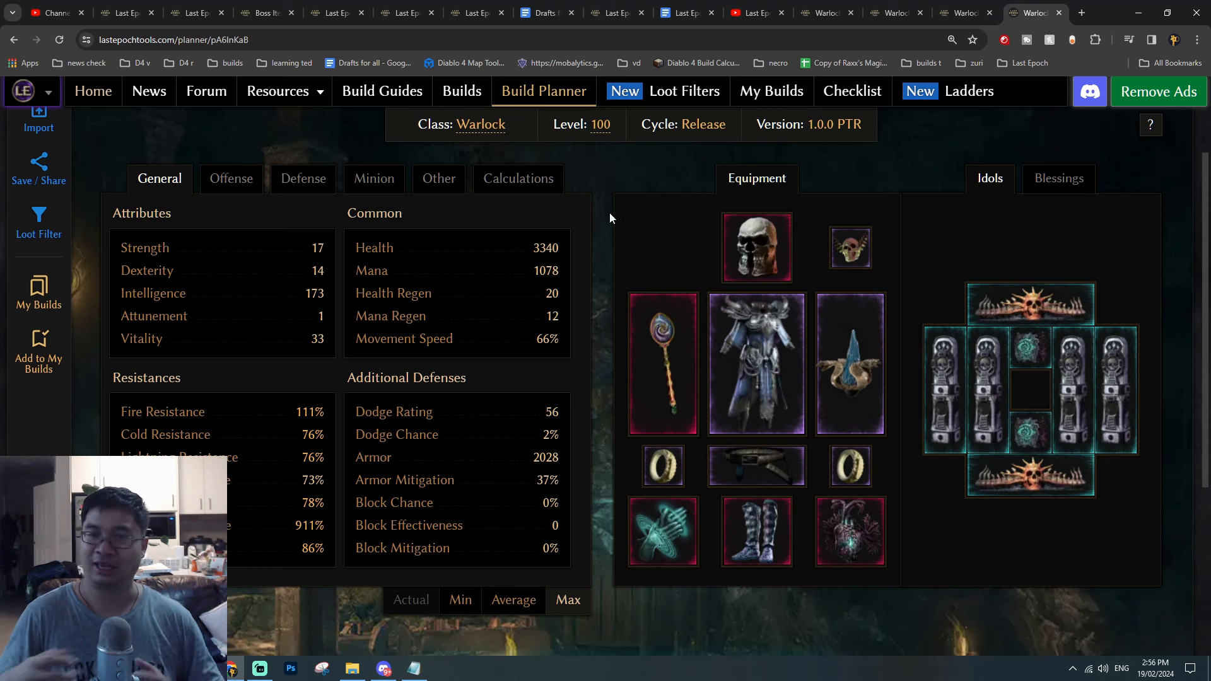
{"action": "mouse_move", "coordinate": [628, 205]}
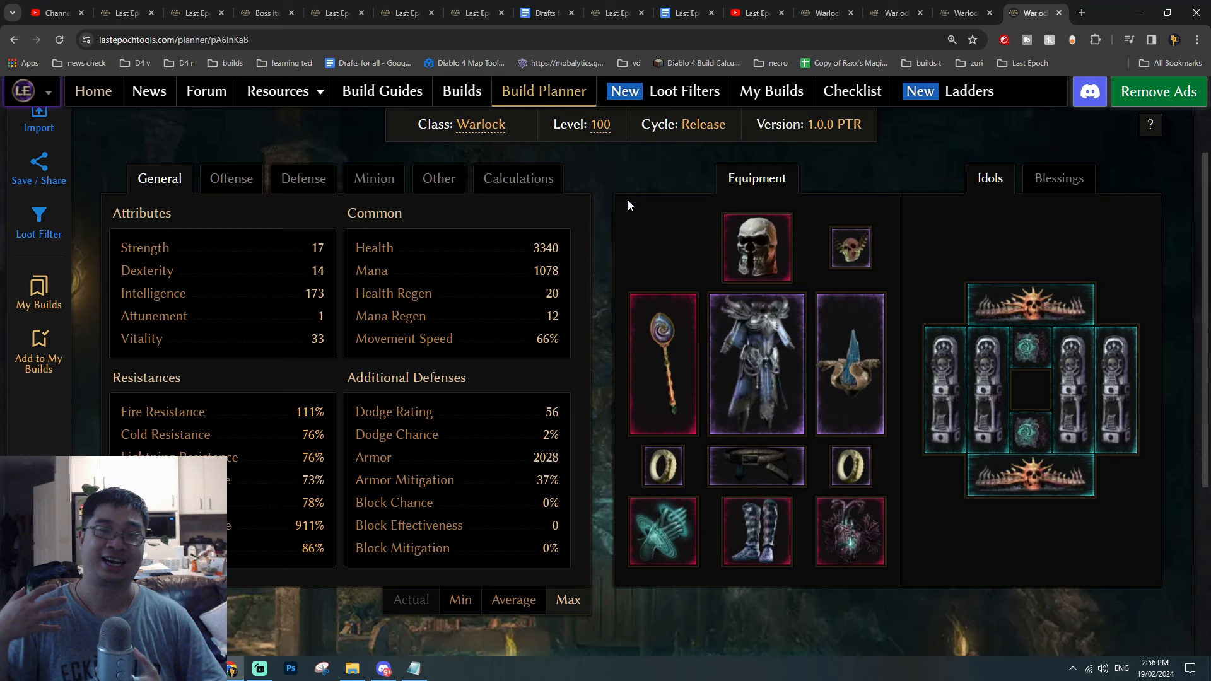
Switch to the level 50 Warlock build to view its equipment, 626 Health and Spriggan Branch wand.
{"action": "left_click", "coordinate": [686, 12]}
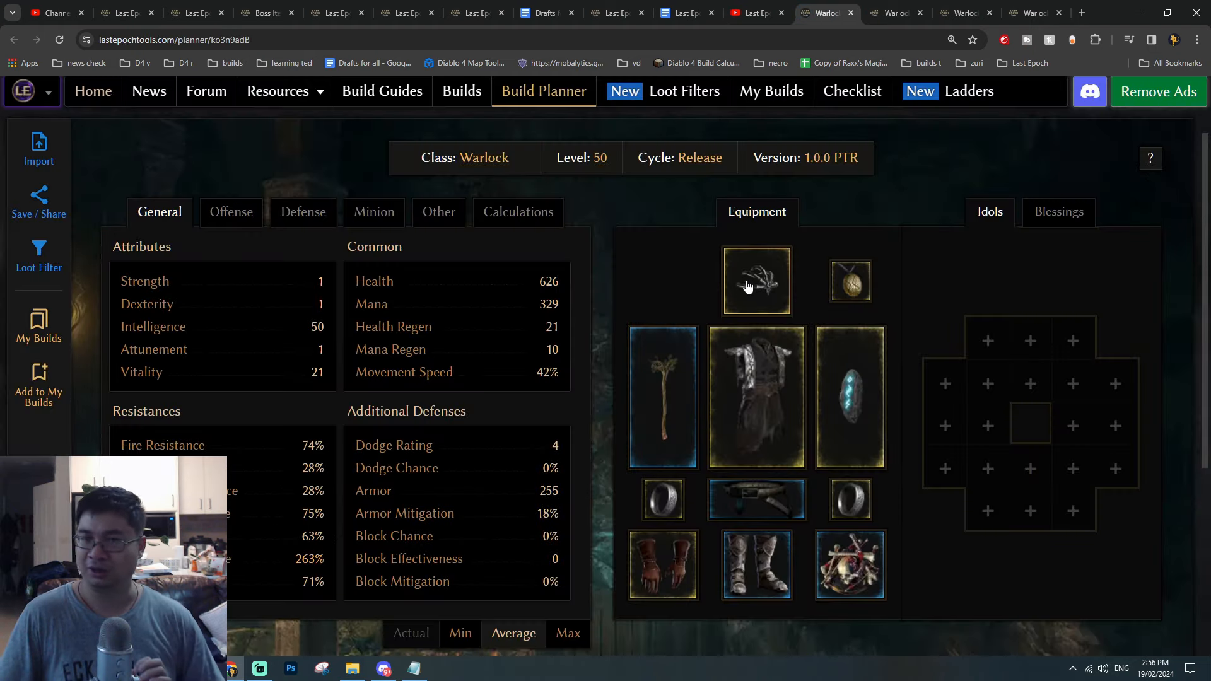
{"action": "mouse_move", "coordinate": [755, 281]}
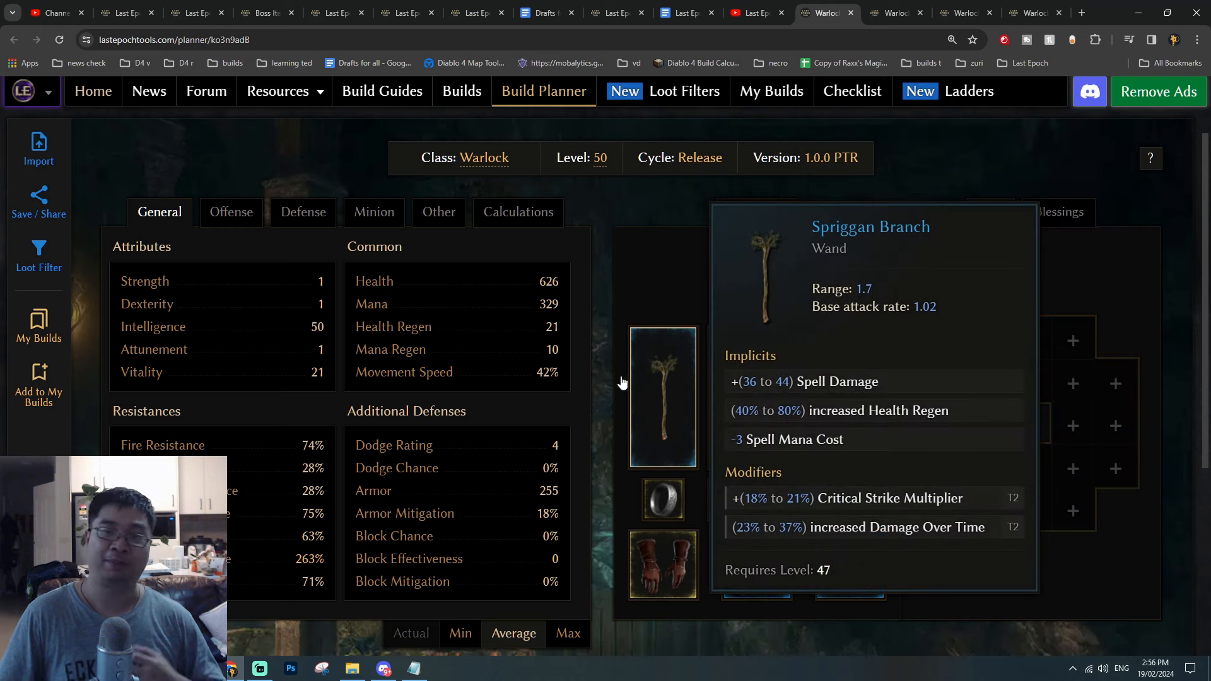
{"action": "left_click", "coordinate": [682, 12]}
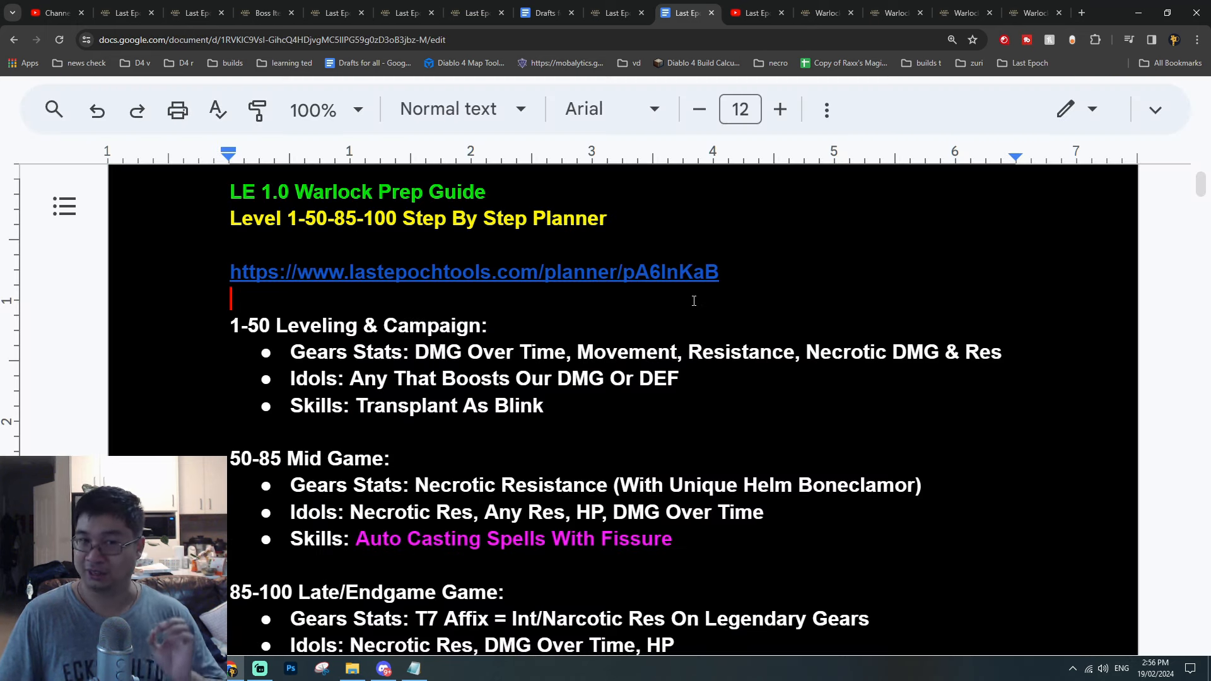
{"action": "mouse_move", "coordinate": [670, 358]}
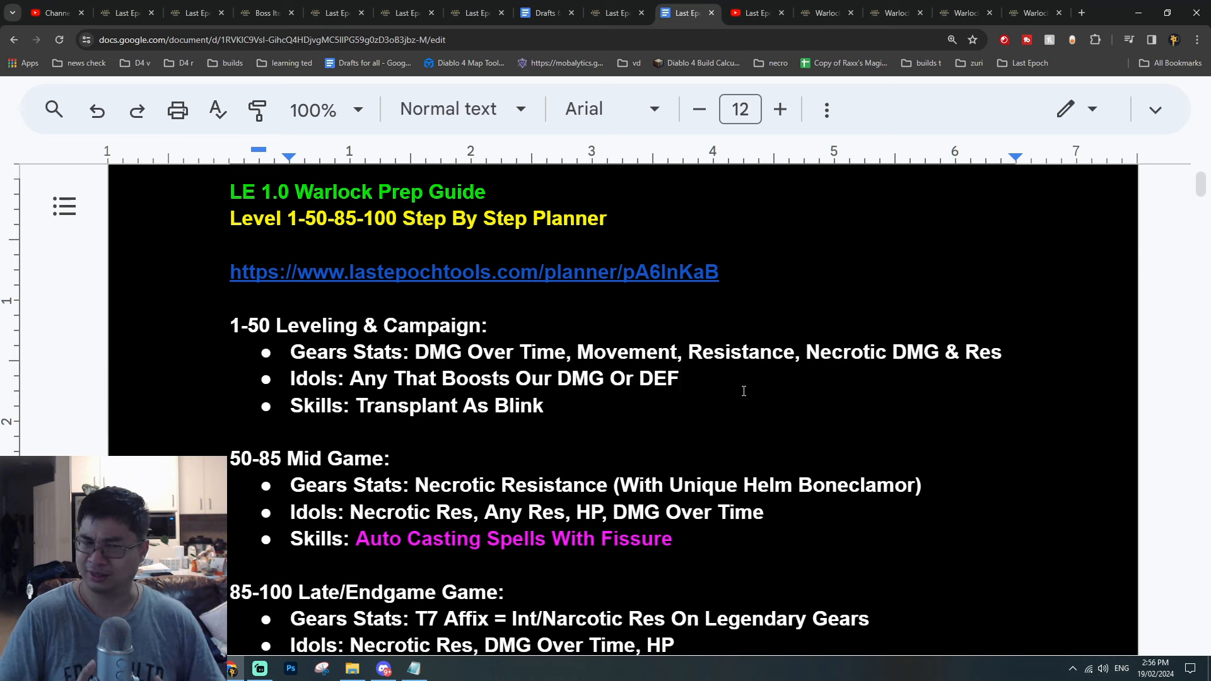
{"action": "left_click", "coordinate": [683, 379]}
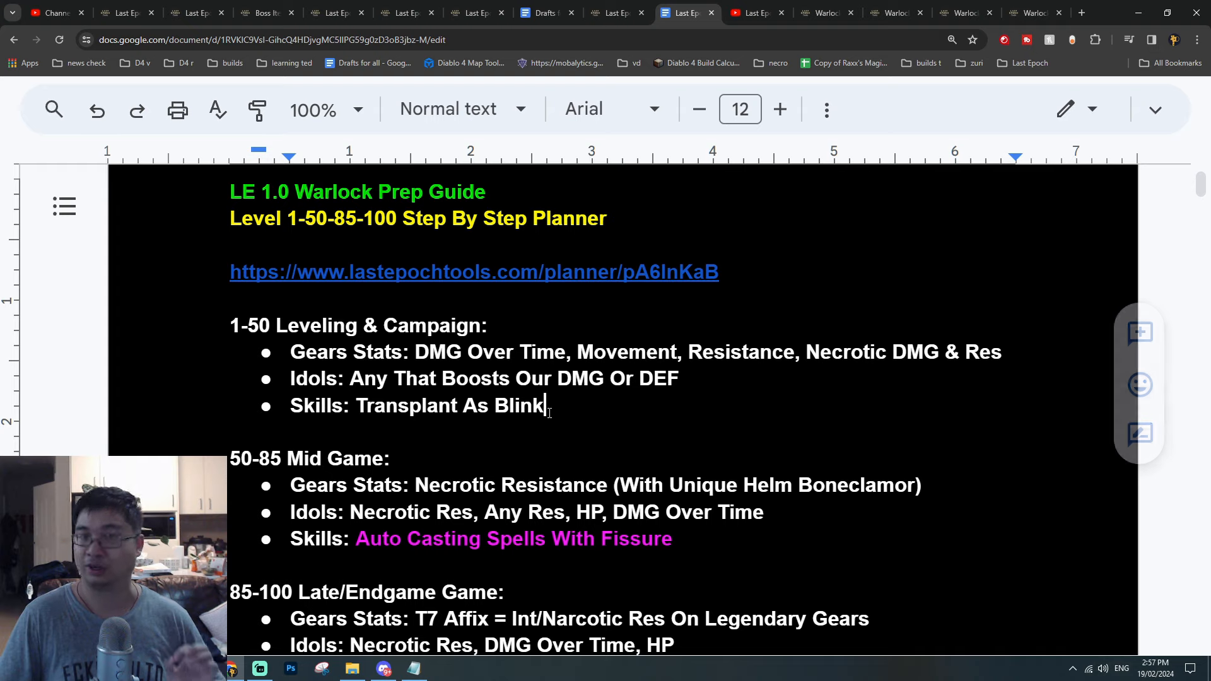
{"action": "left_click", "coordinate": [825, 12]}
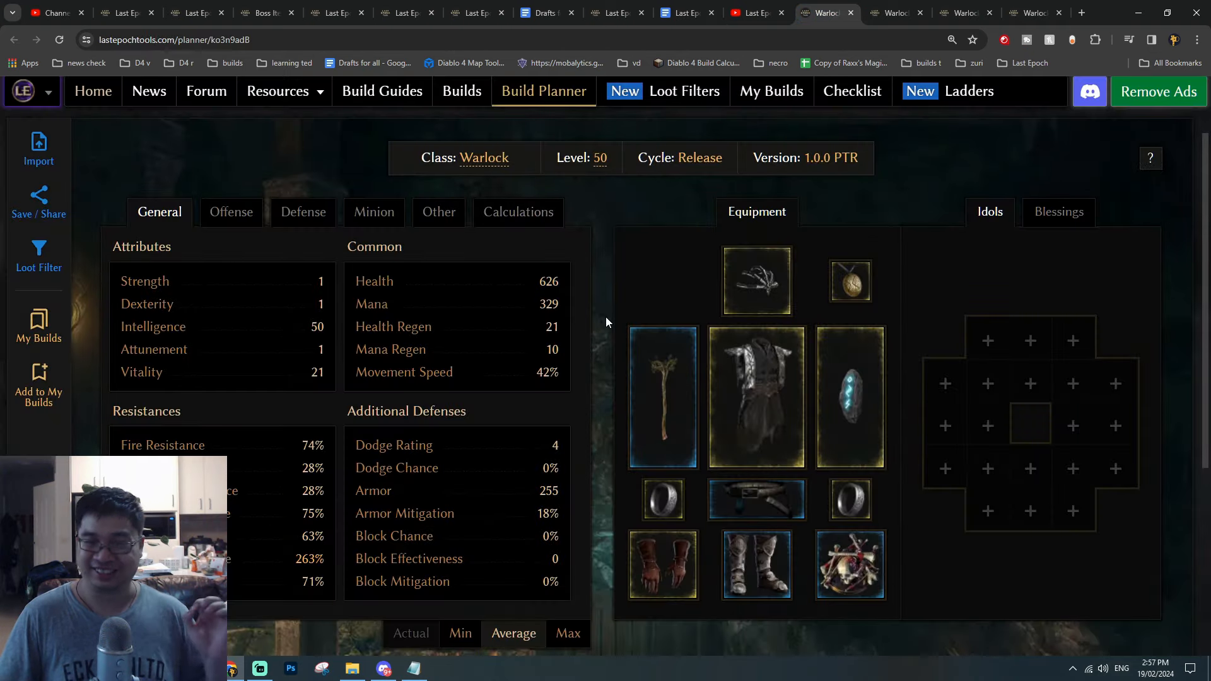
Scroll the level 50 build down to its six-skill bar with 626 health and 329 mana.
{"action": "scroll", "scroll_direction": "down", "scroll_amount": 3}
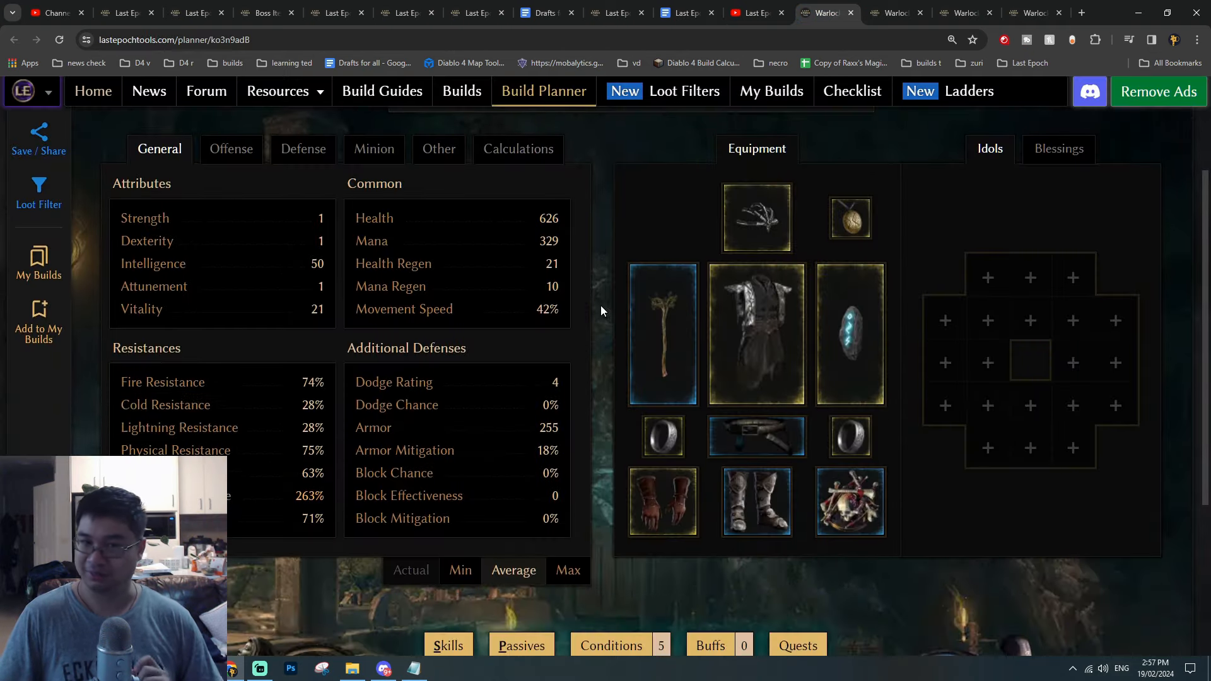
{"action": "scroll", "scroll_direction": "down", "scroll_amount": 3}
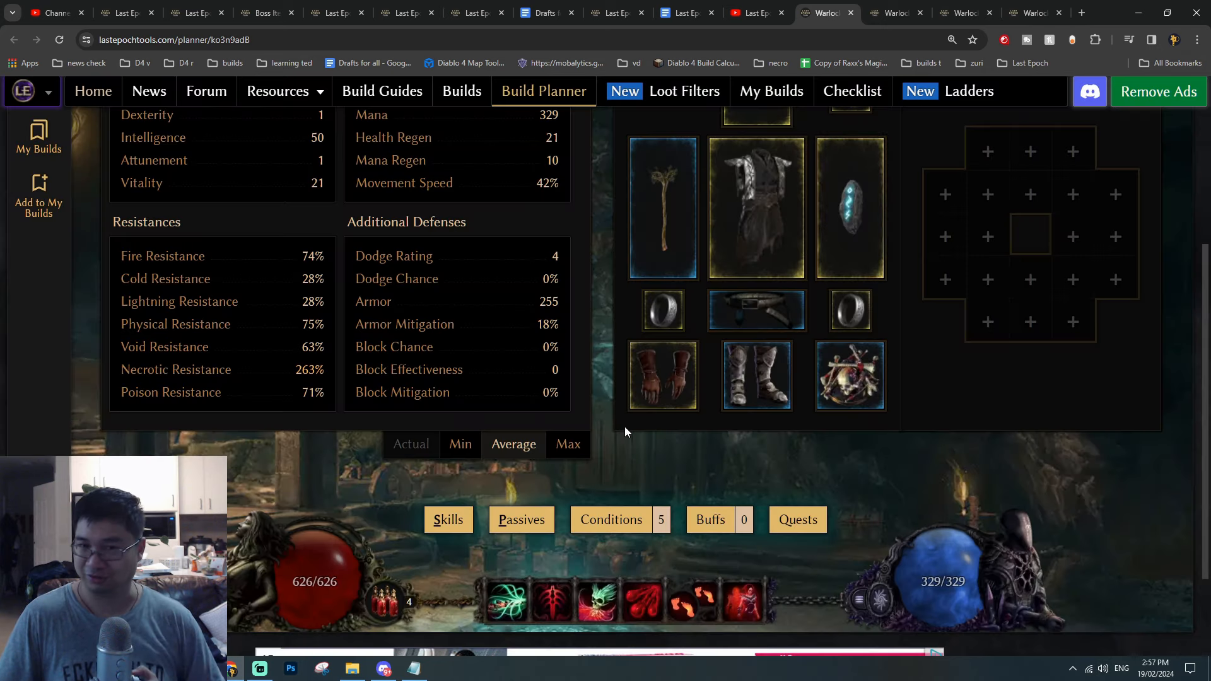
{"action": "scroll", "scroll_direction": "down", "scroll_amount": 3}
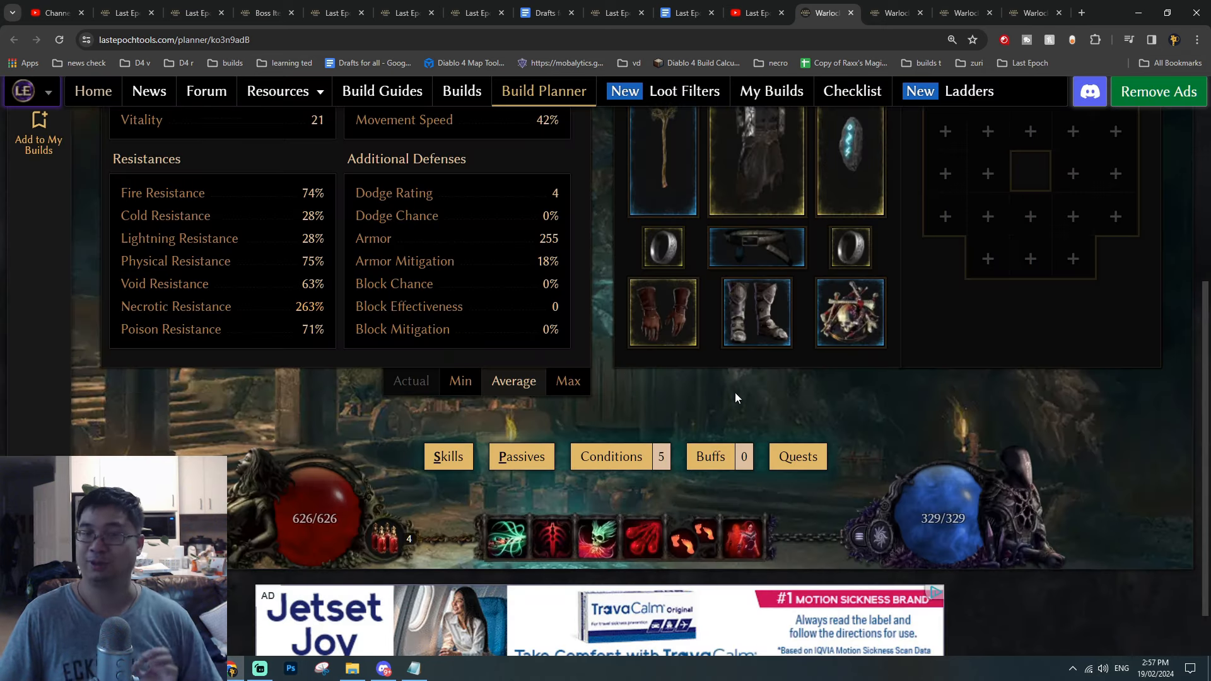
{"action": "mouse_move", "coordinate": [743, 538]}
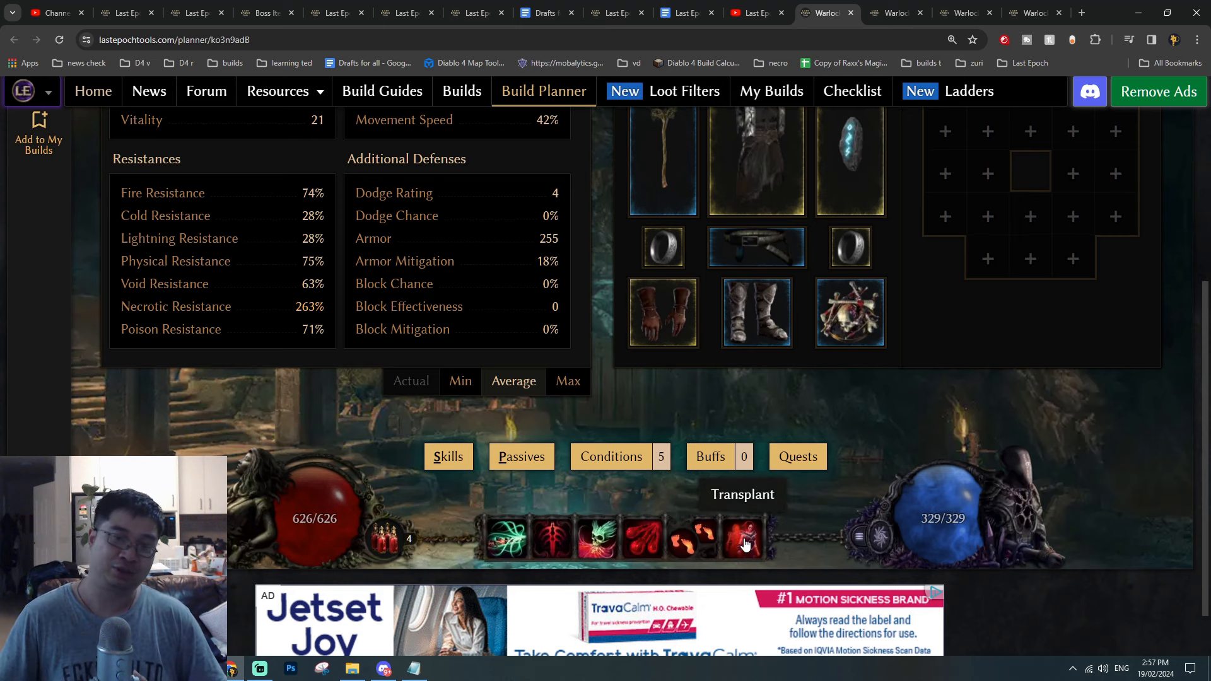
{"action": "mouse_move", "coordinate": [640, 508]}
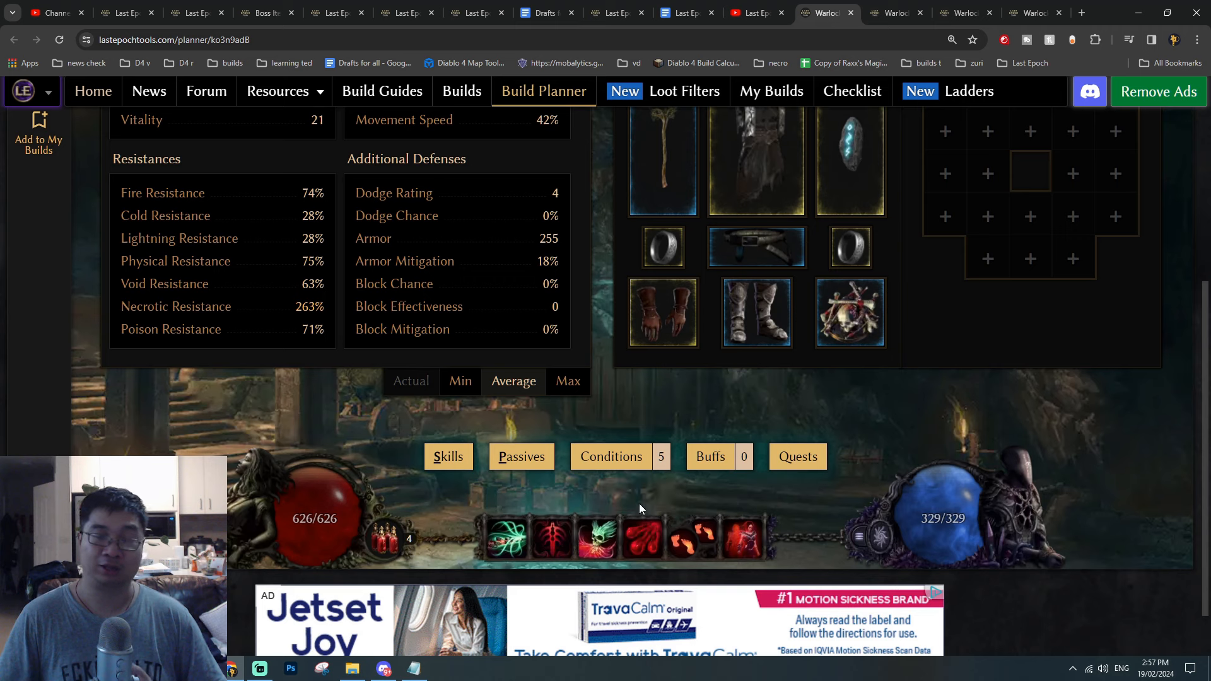
{"action": "mouse_move", "coordinate": [507, 539]}
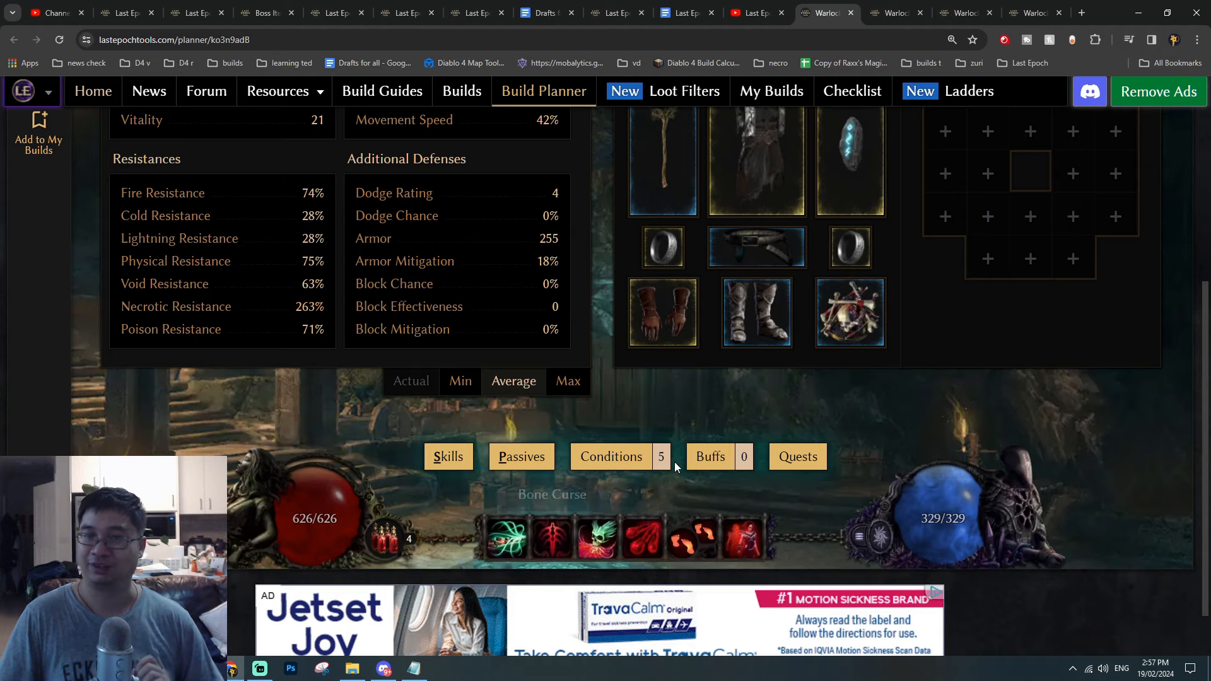
{"action": "mouse_move", "coordinate": [755, 501]}
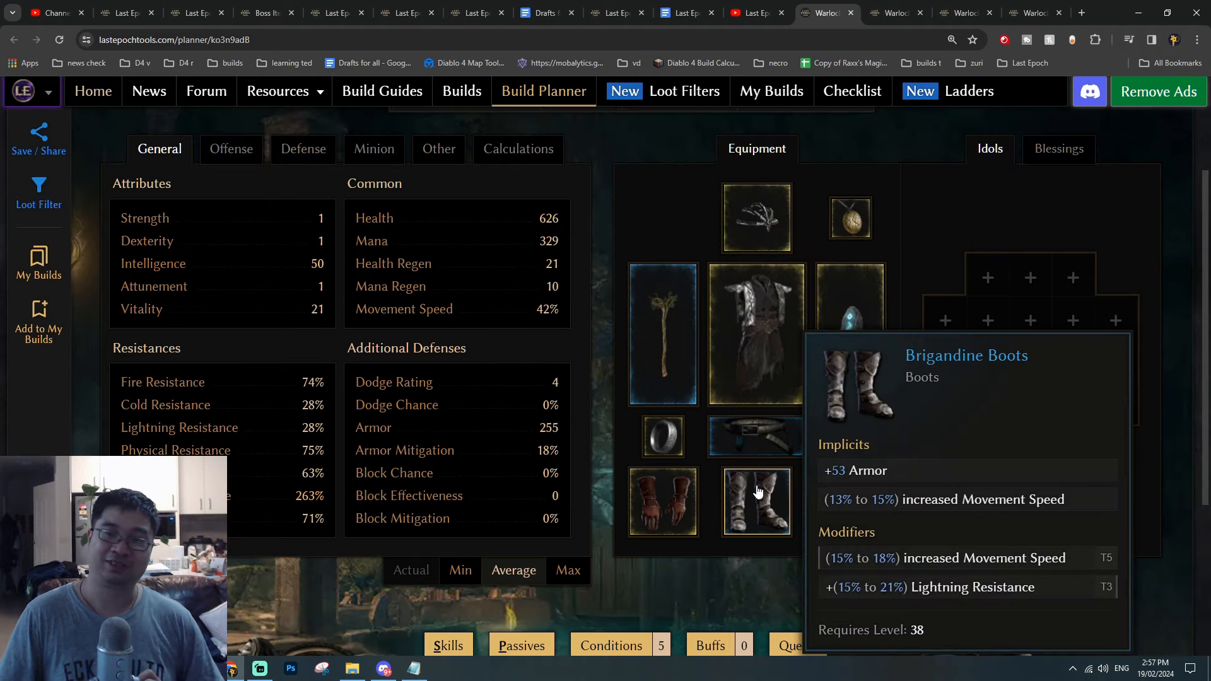
{"action": "mouse_move", "coordinate": [678, 454]}
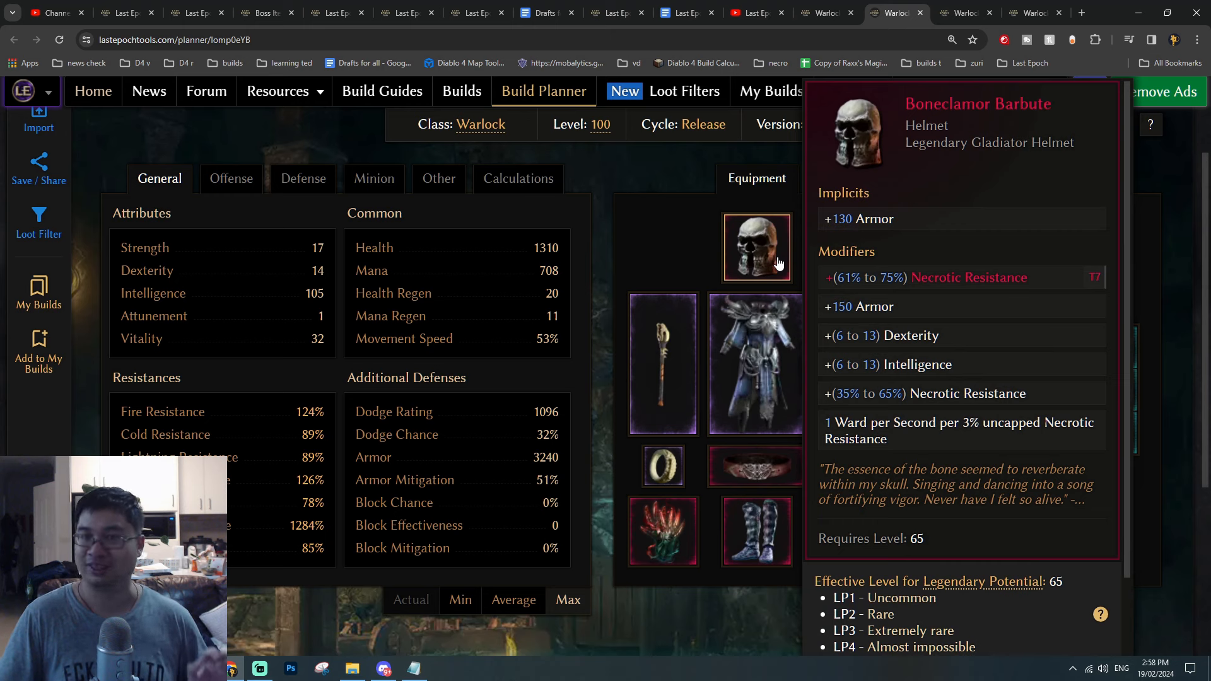
Review the unique Boneclamor Barbute helmet and its drop info, then return to the guide's mid-game notes.
{"action": "left_click", "coordinate": [683, 13]}
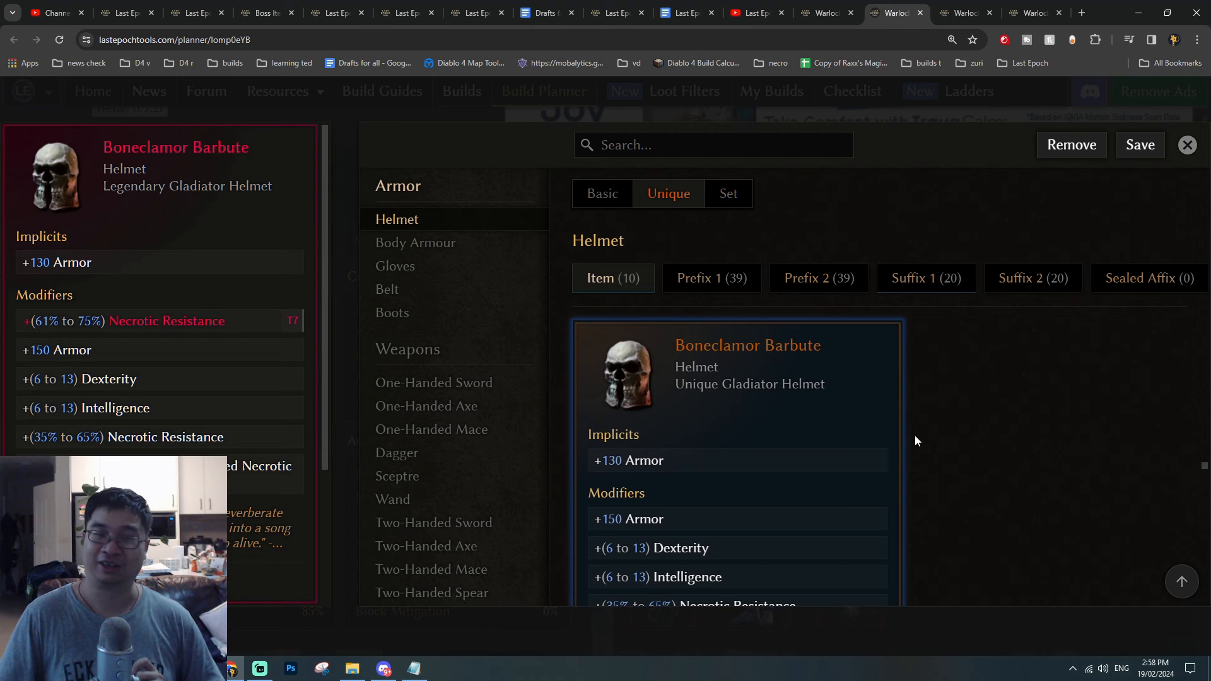
{"action": "scroll", "scroll_direction": "down", "scroll_amount": 3}
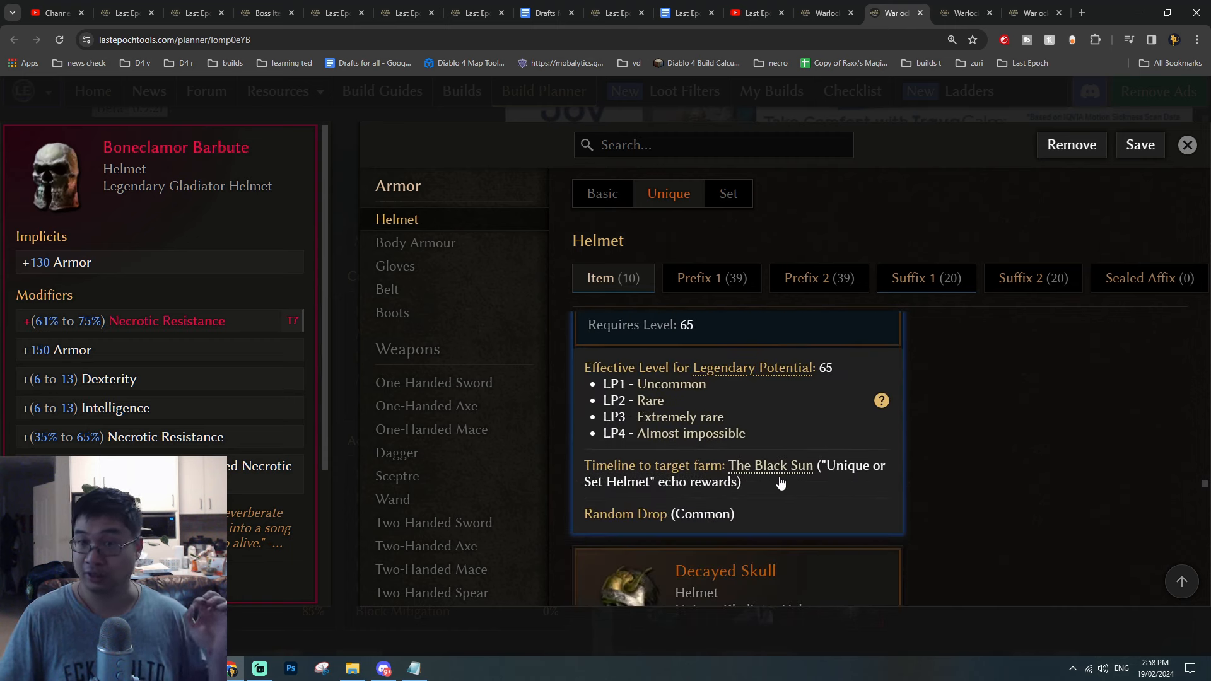
{"action": "mouse_move", "coordinate": [841, 475]}
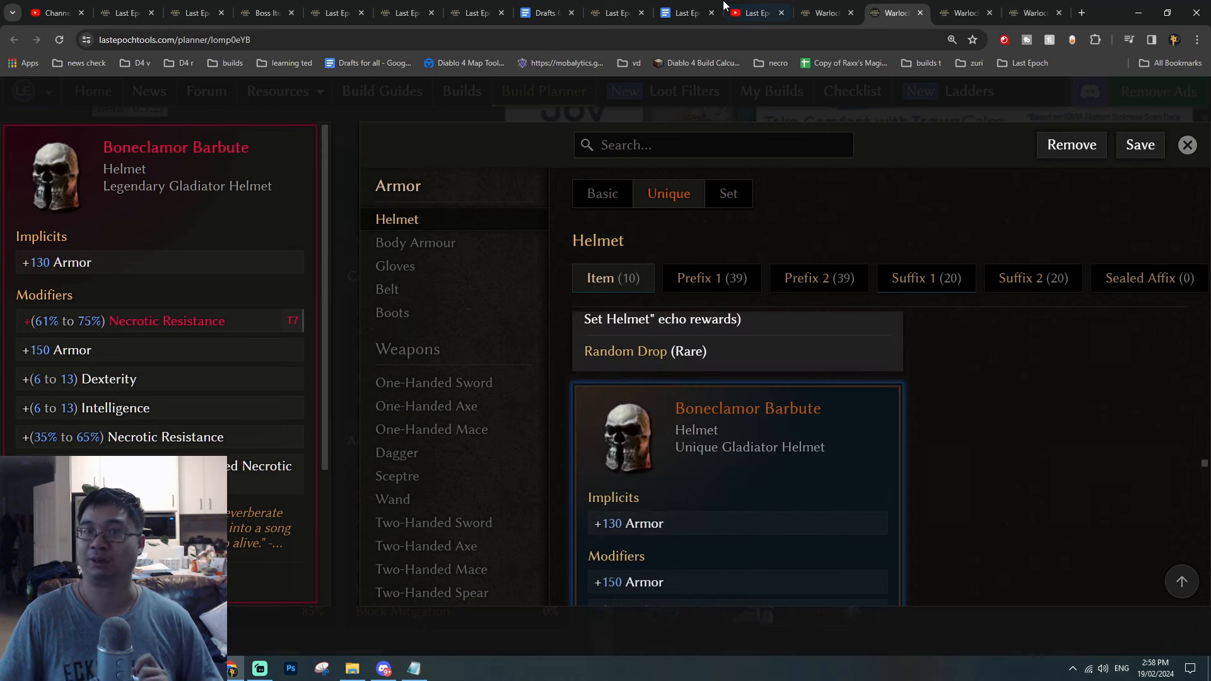
{"action": "left_click", "coordinate": [680, 12]}
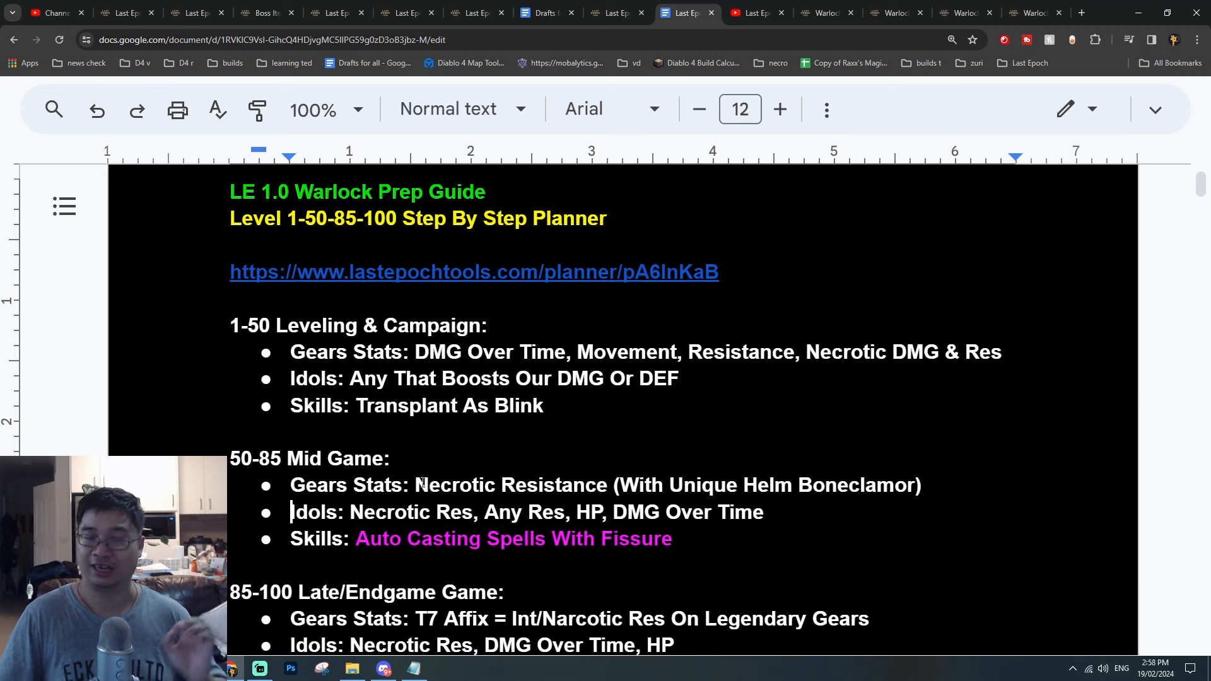
{"action": "scroll", "scroll_direction": "down", "scroll_amount": 3}
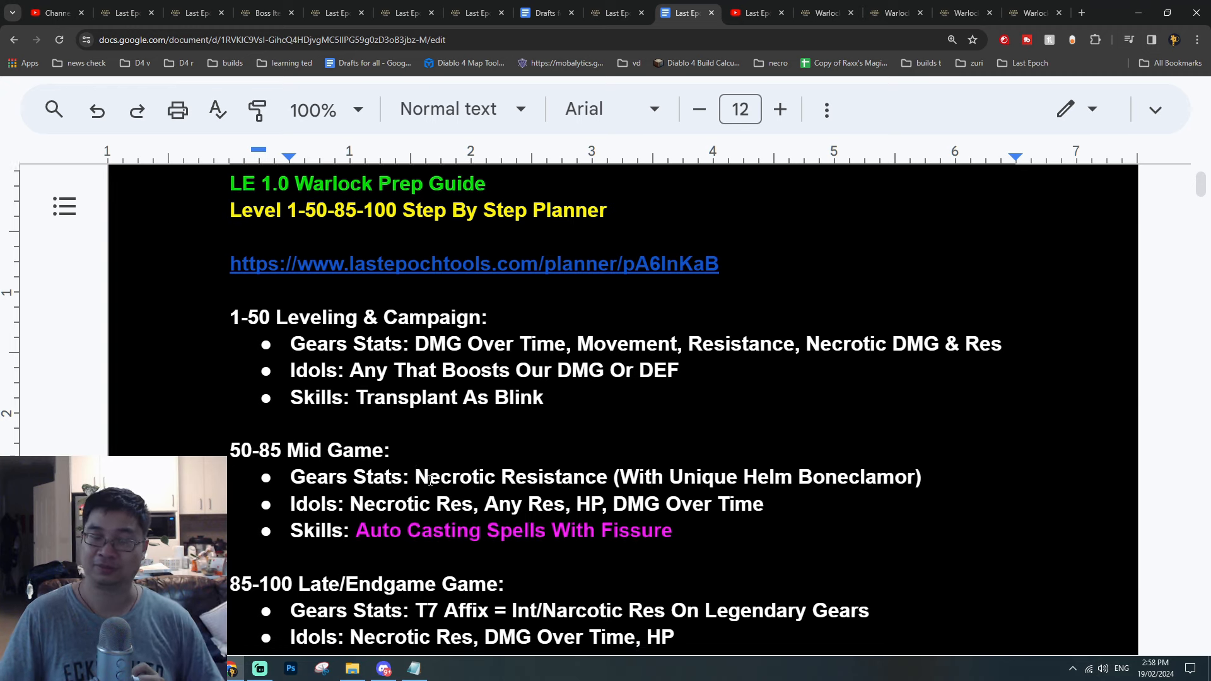
{"action": "scroll", "scroll_direction": "down", "scroll_amount": 3}
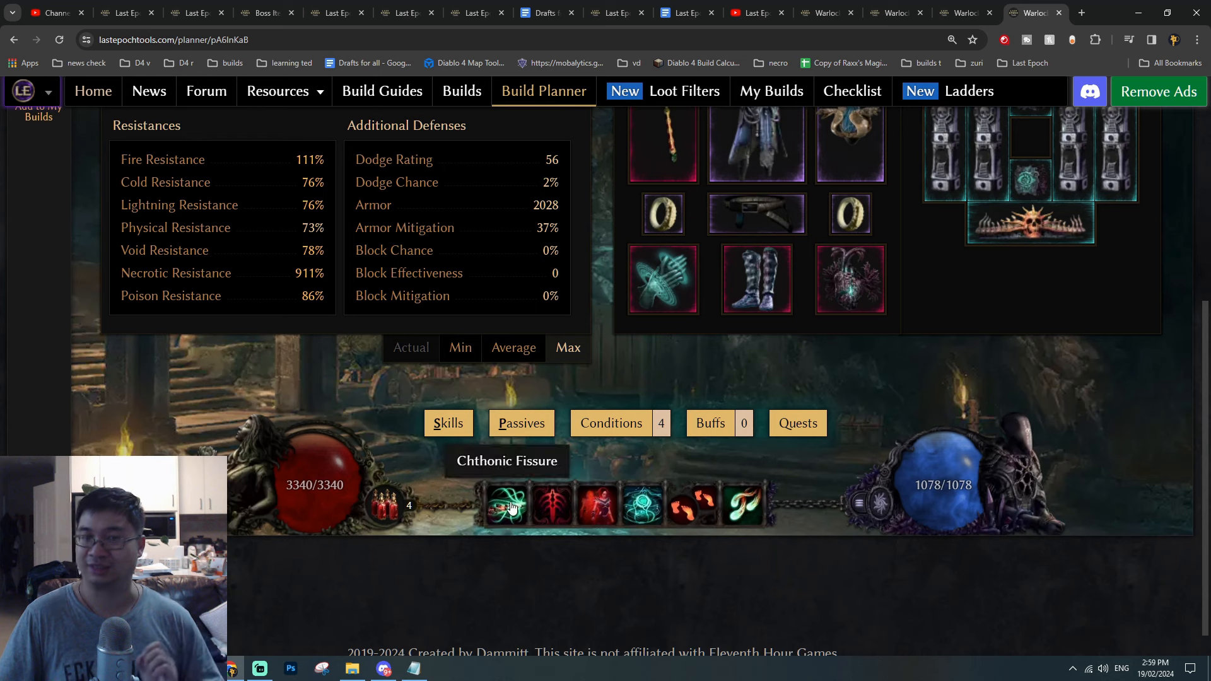
{"action": "mouse_move", "coordinate": [743, 506]}
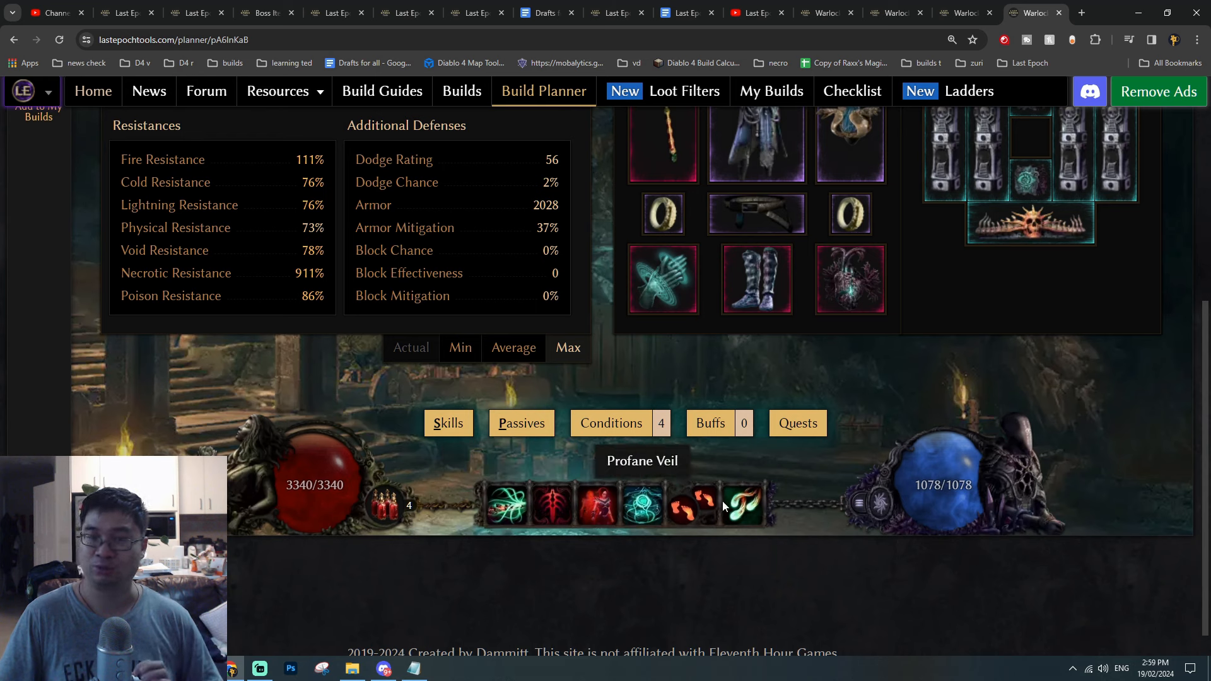
{"action": "mouse_move", "coordinate": [744, 506]}
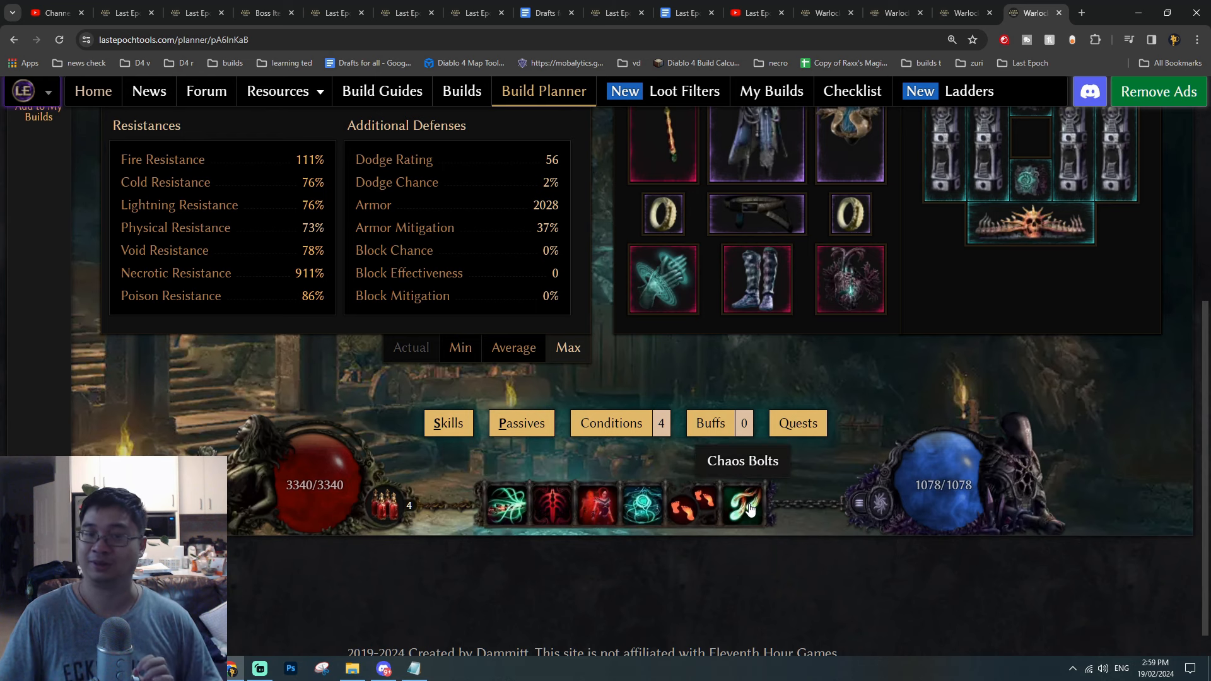
{"action": "mouse_move", "coordinate": [554, 508]}
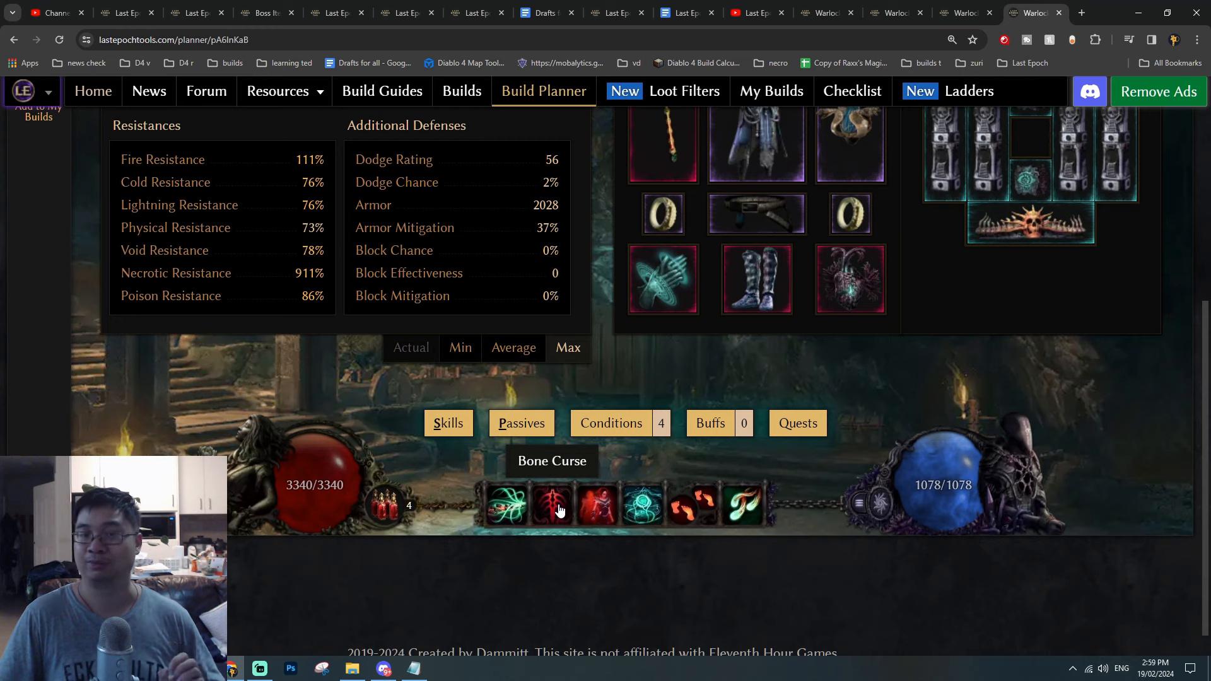
Check the skill bar of Chthonic Fissure, Profane Veil, Chaos Bolts and Bone Curse, then return to the prep guide.
{"action": "left_click", "coordinate": [552, 504]}
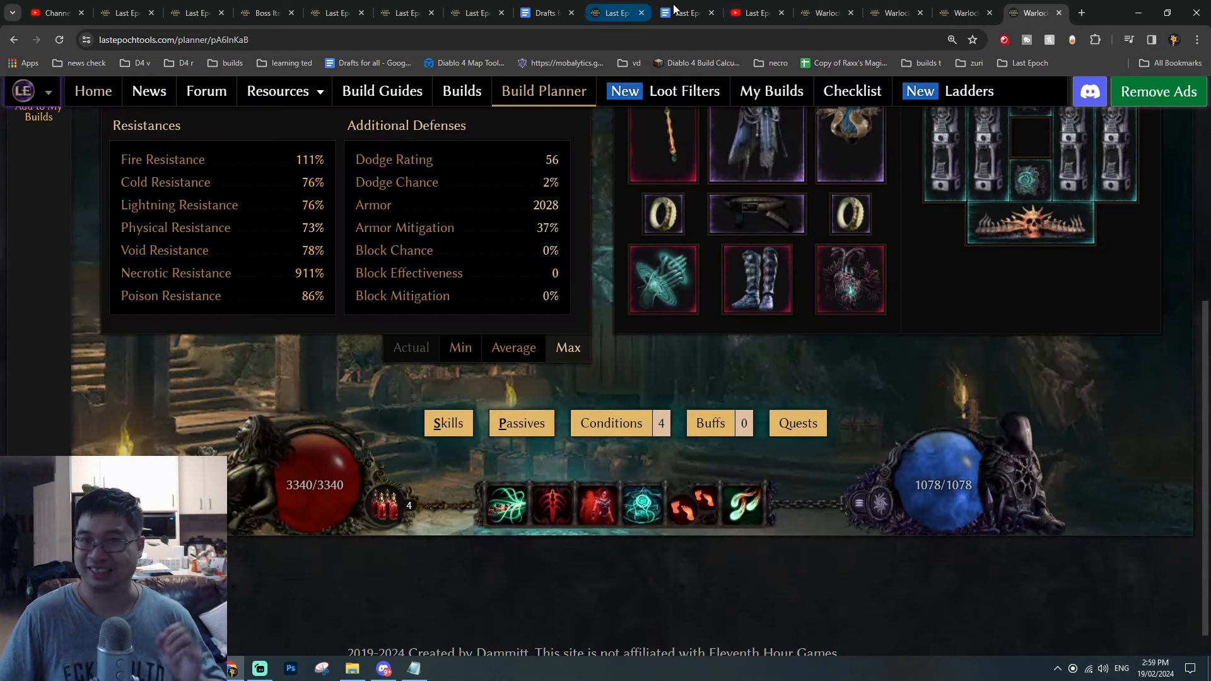
{"action": "left_click", "coordinate": [683, 13]}
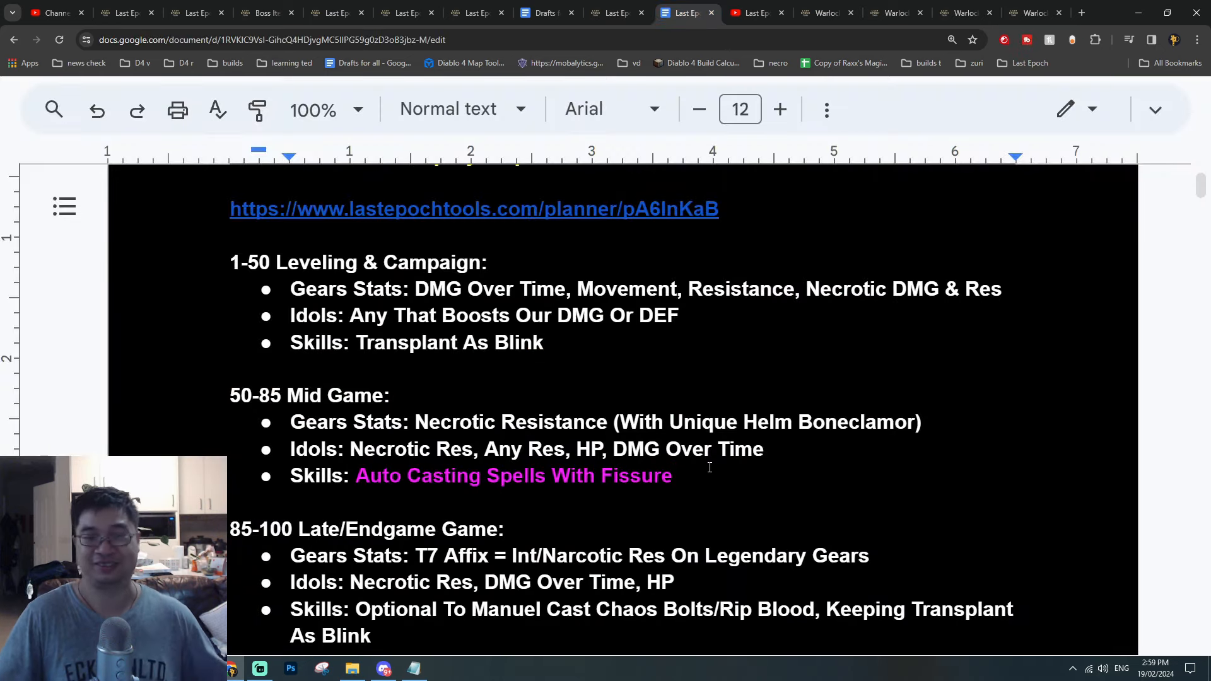
Scroll the prep guide down to its 85-100 Late/Endgame section.
{"action": "scroll", "scroll_direction": "down", "scroll_amount": 3}
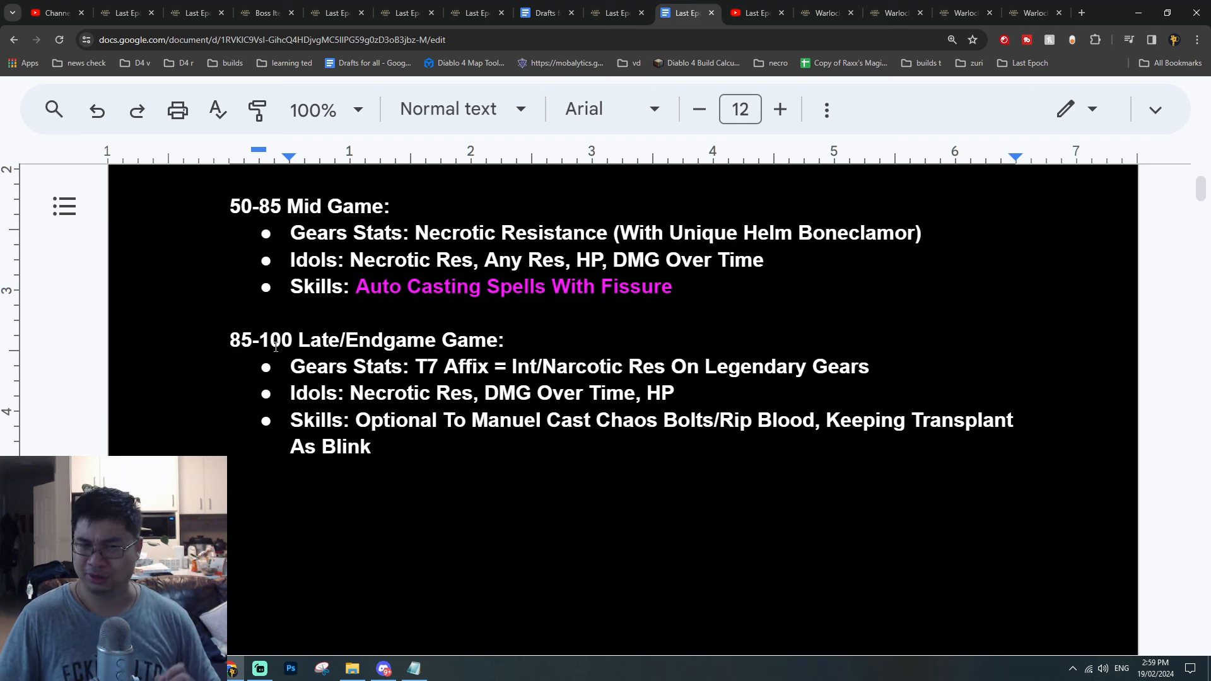
{"action": "mouse_move", "coordinate": [841, 369]}
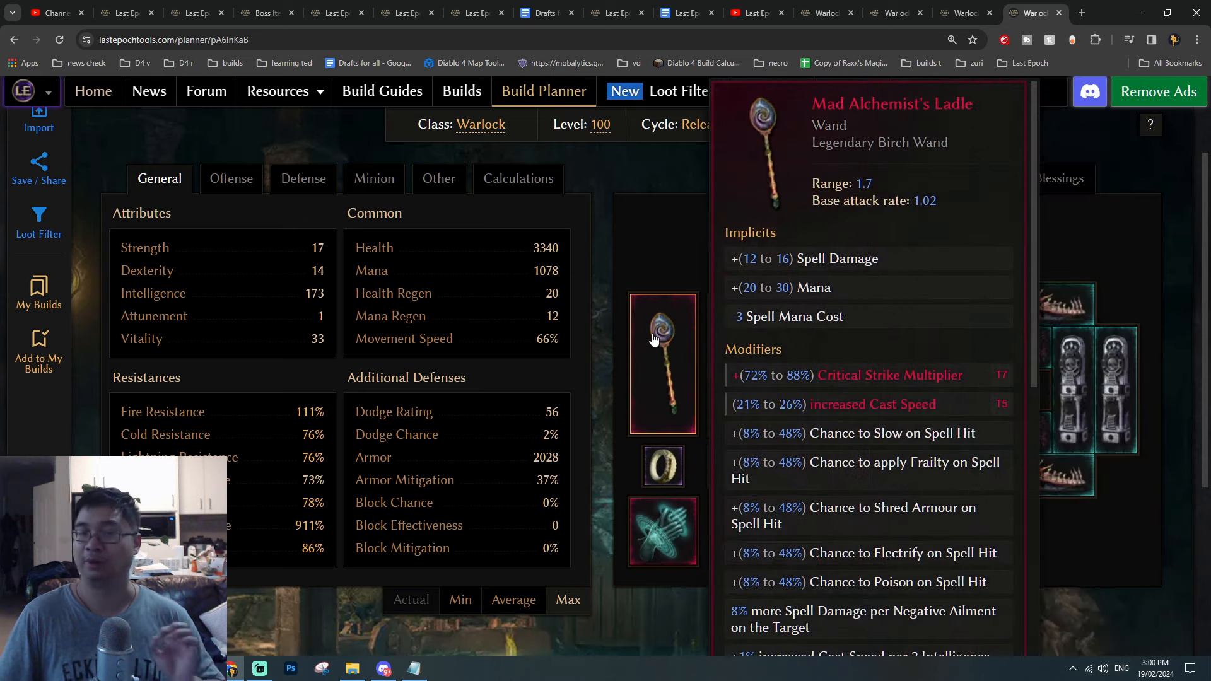
Inspect the Mad Alchemist's Ladle wand's implicits and modifiers, then return to the guide's endgame notes.
{"action": "left_click", "coordinate": [963, 13]}
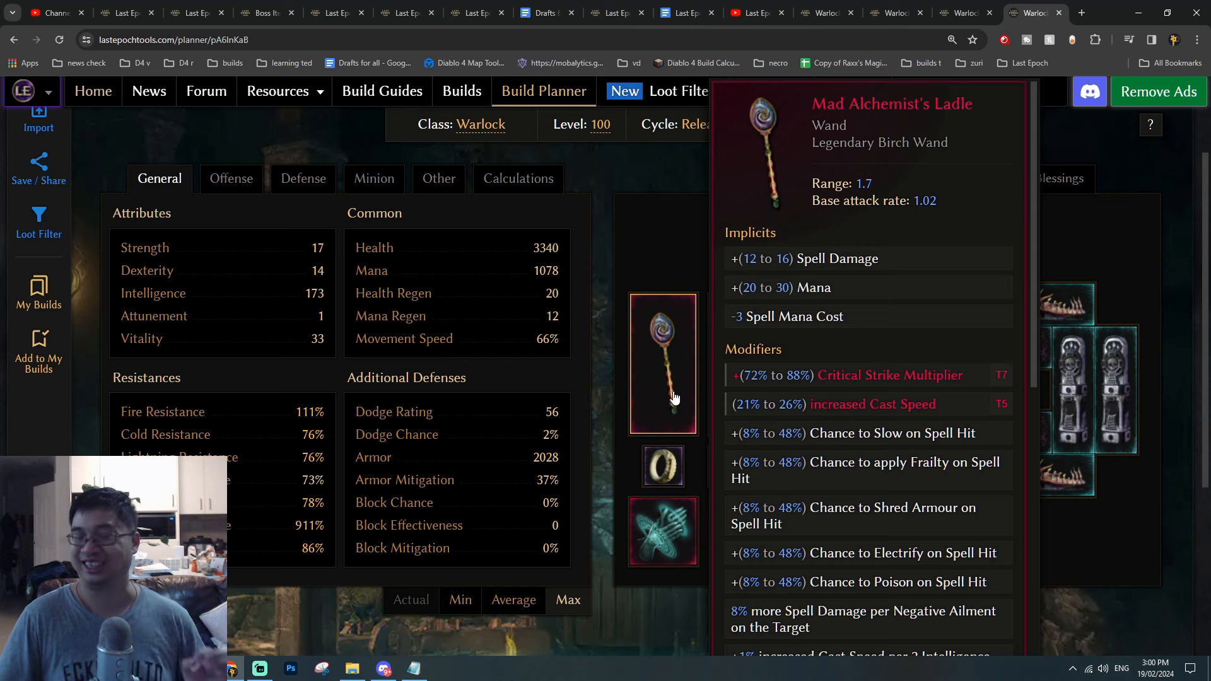
{"action": "left_click", "coordinate": [686, 13]}
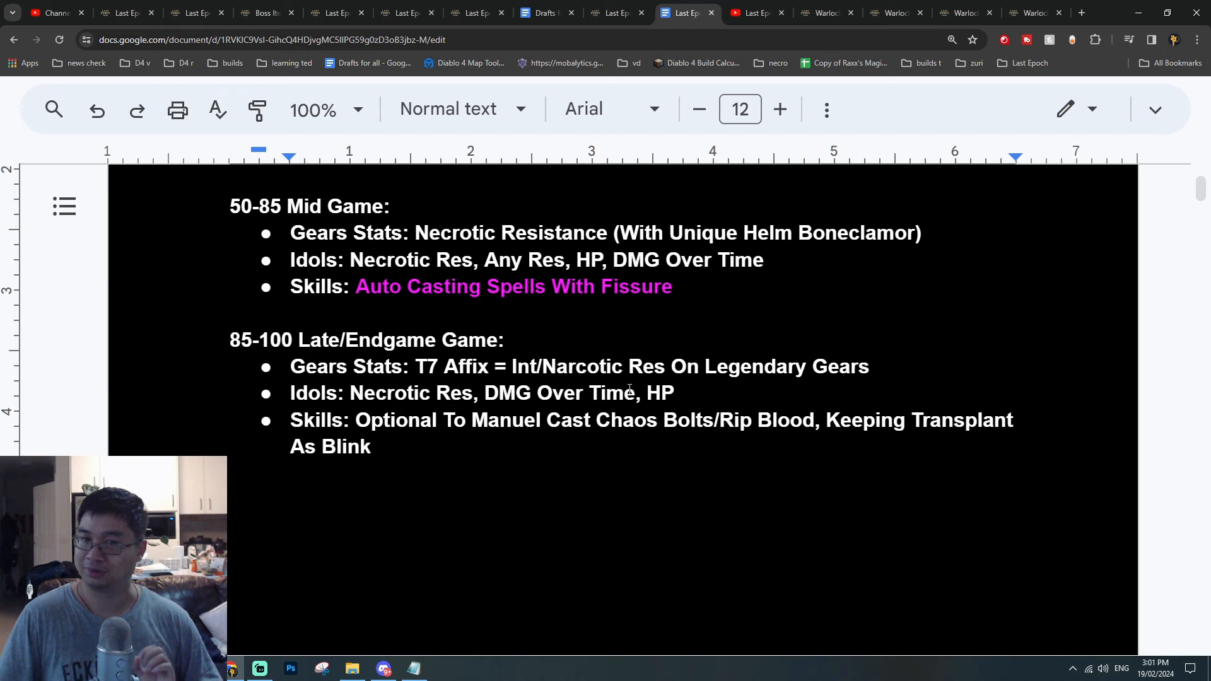
View another Warlock build's stats showing 3520 health, 901 mana and 778% necrotic resistance.
{"action": "left_click", "coordinate": [895, 12]}
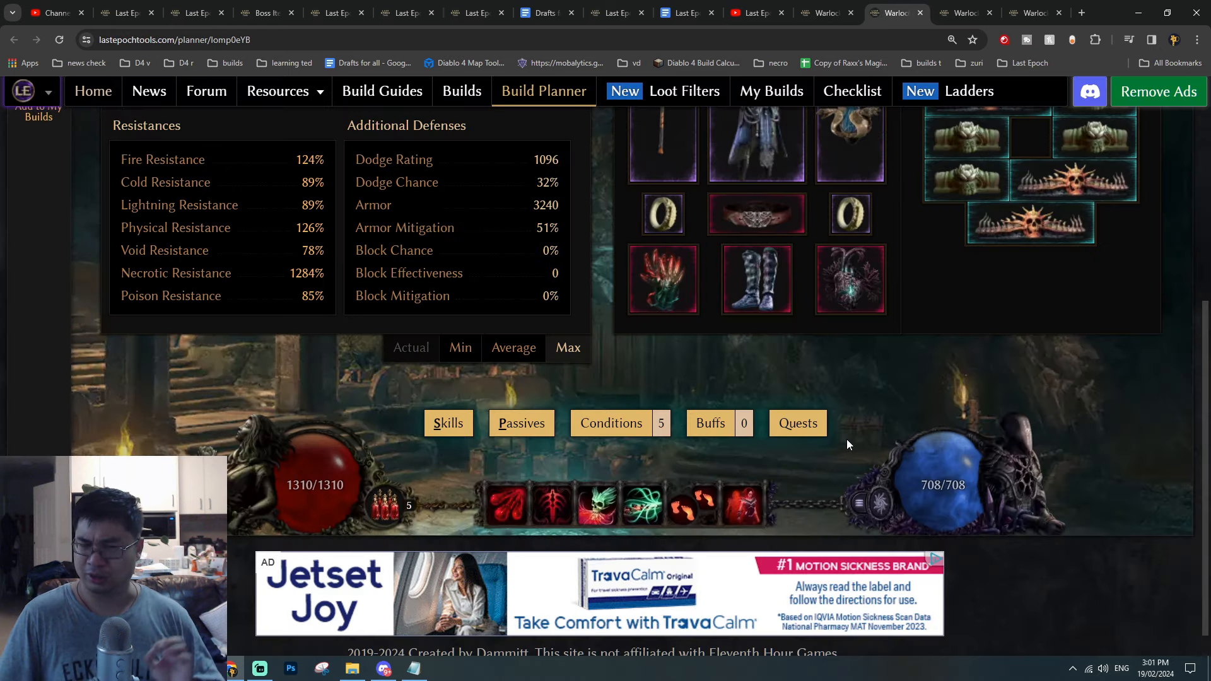
{"action": "mouse_move", "coordinate": [744, 502]}
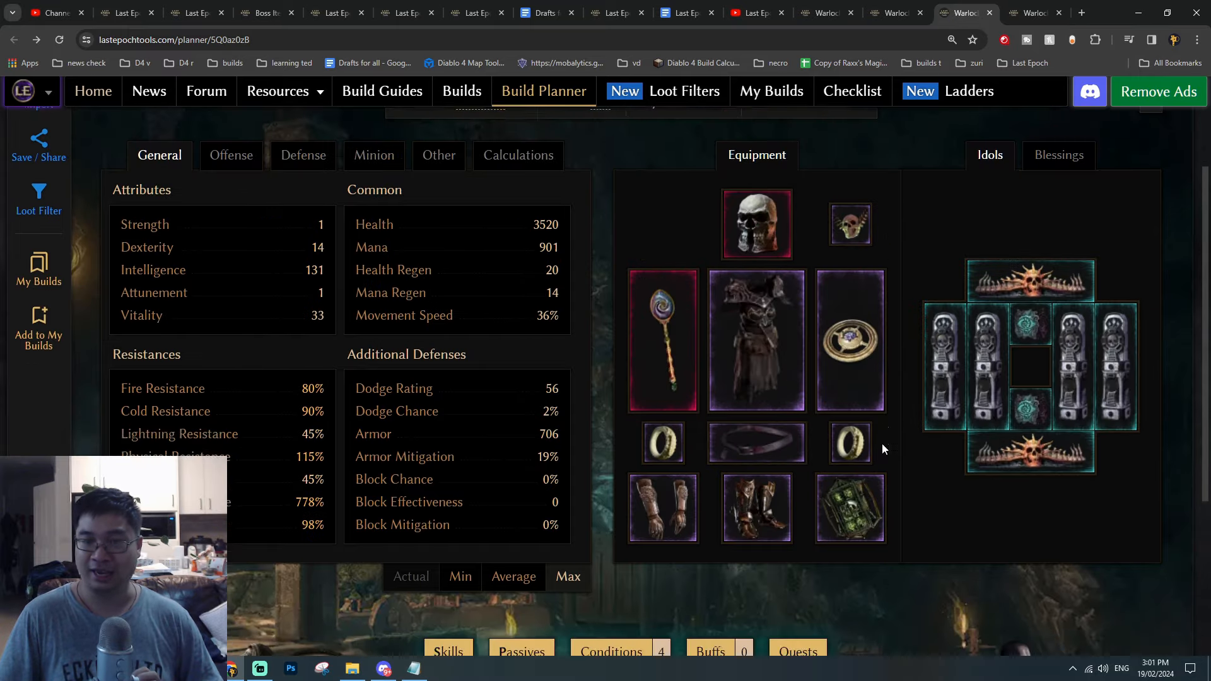
{"action": "scroll", "scroll_direction": "down", "scroll_amount": 3}
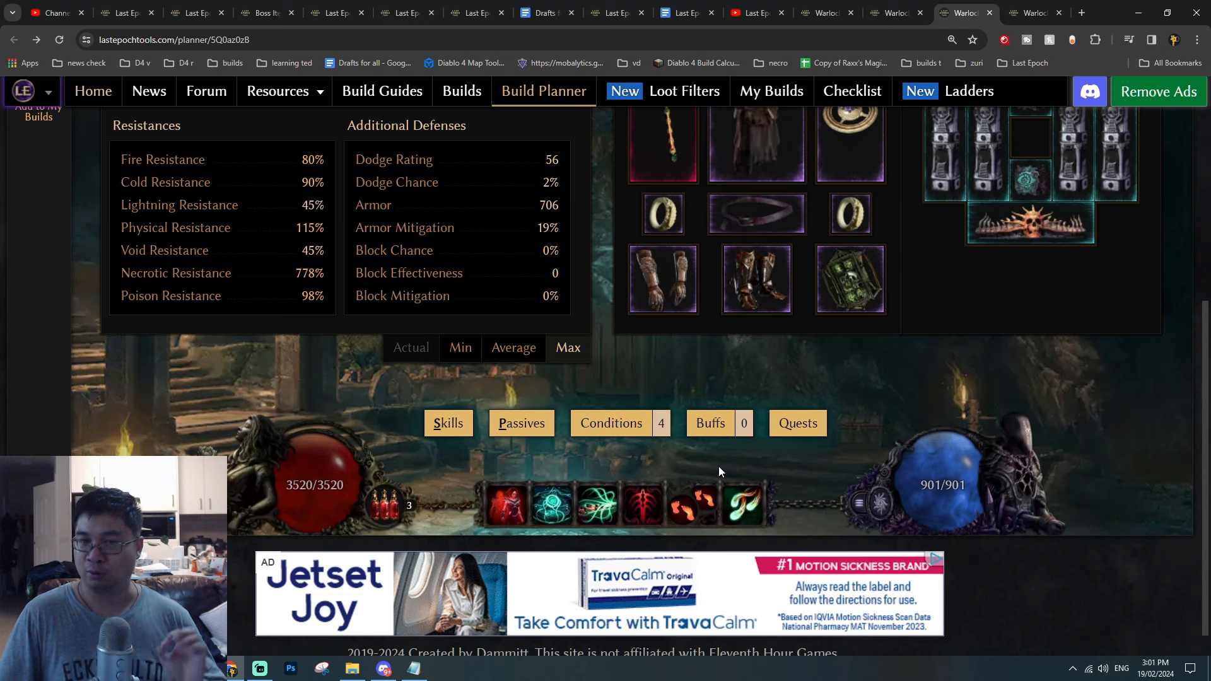
{"action": "mouse_move", "coordinate": [743, 506]}
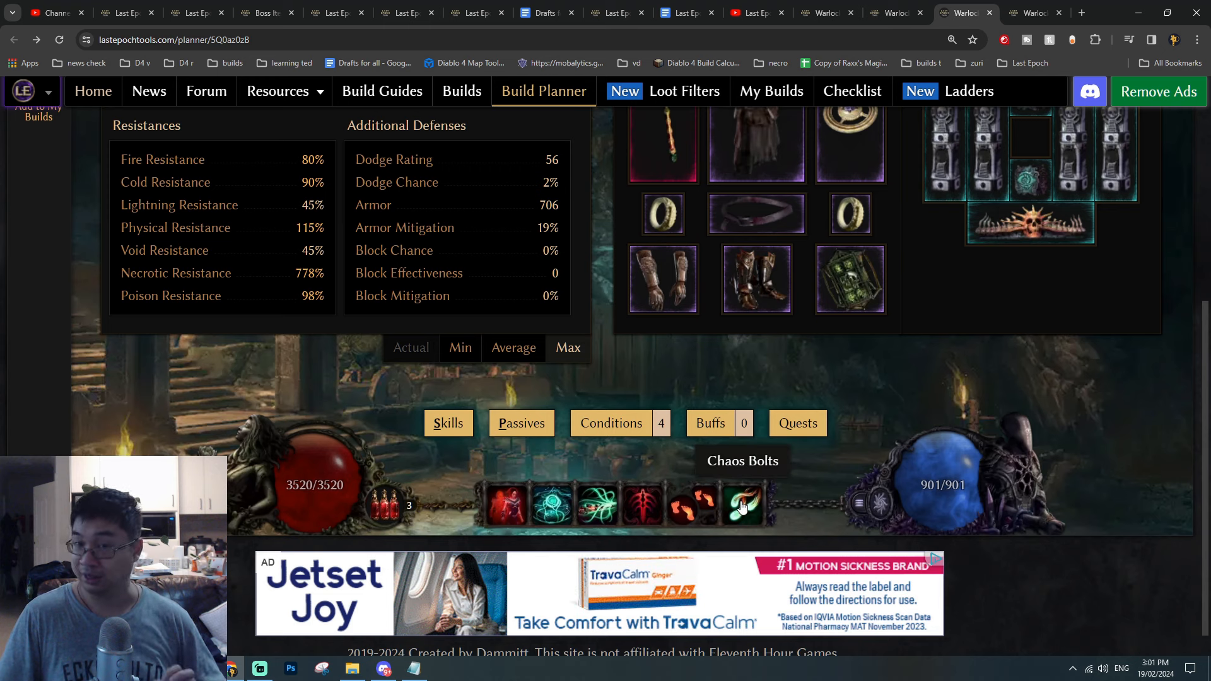
{"action": "mouse_move", "coordinate": [596, 504]}
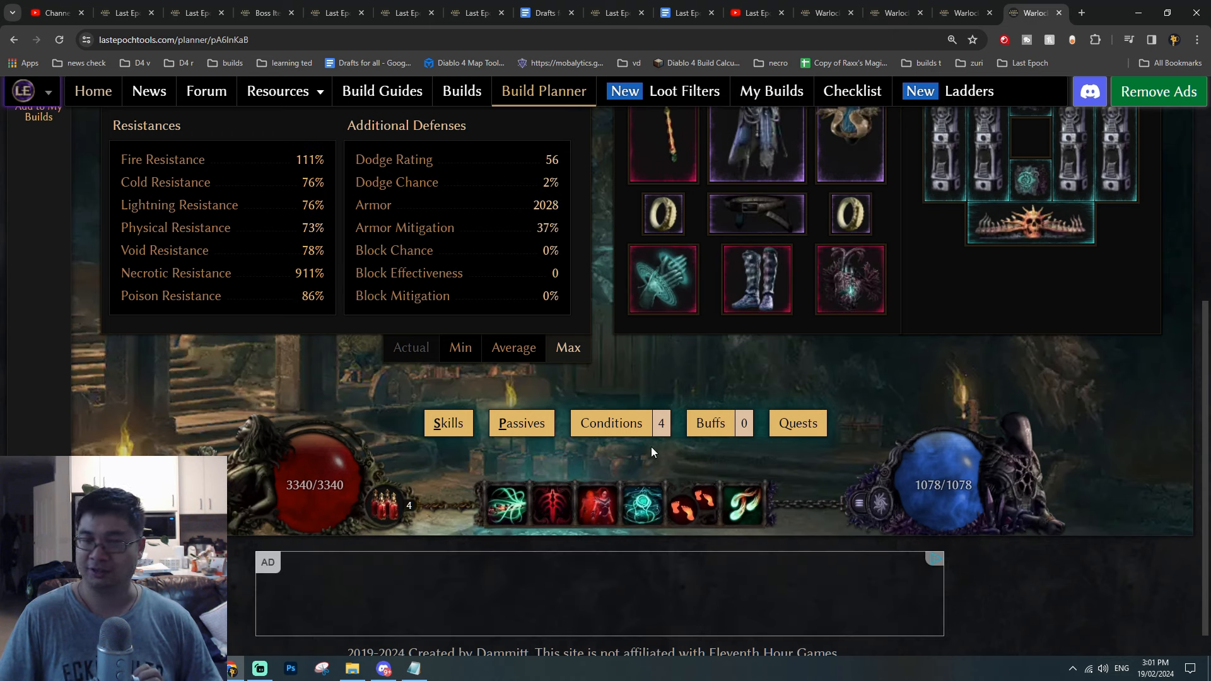
{"action": "mouse_move", "coordinate": [744, 507]}
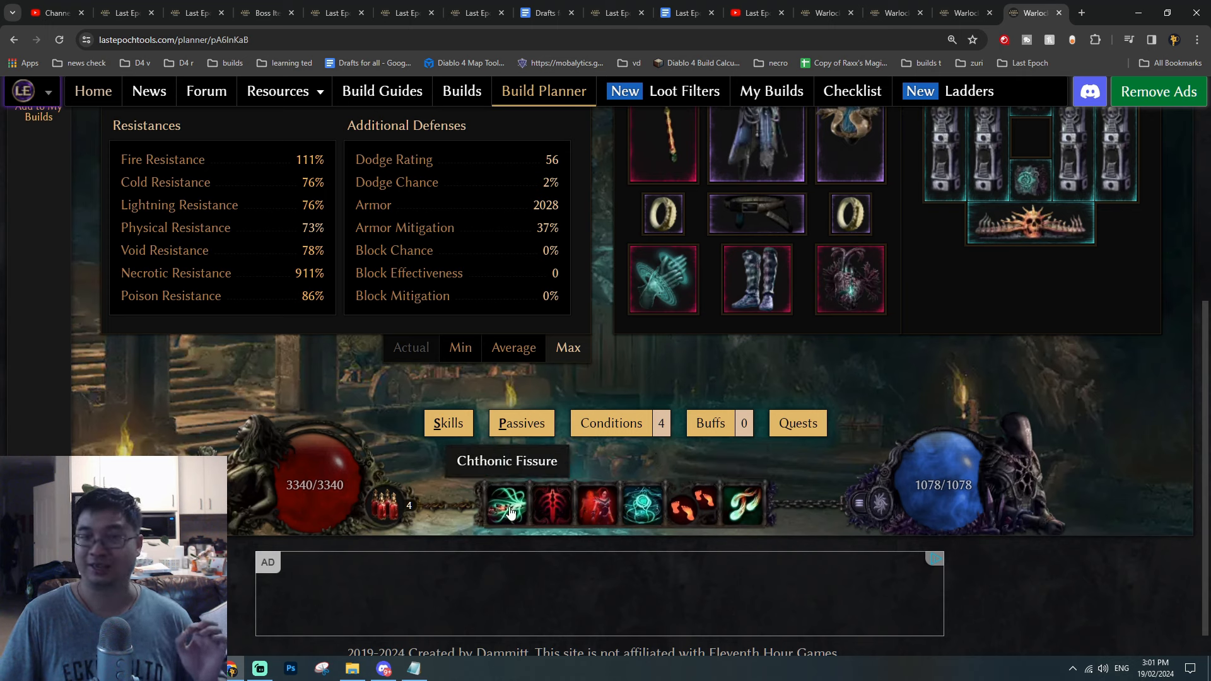
{"action": "mouse_move", "coordinate": [744, 502]}
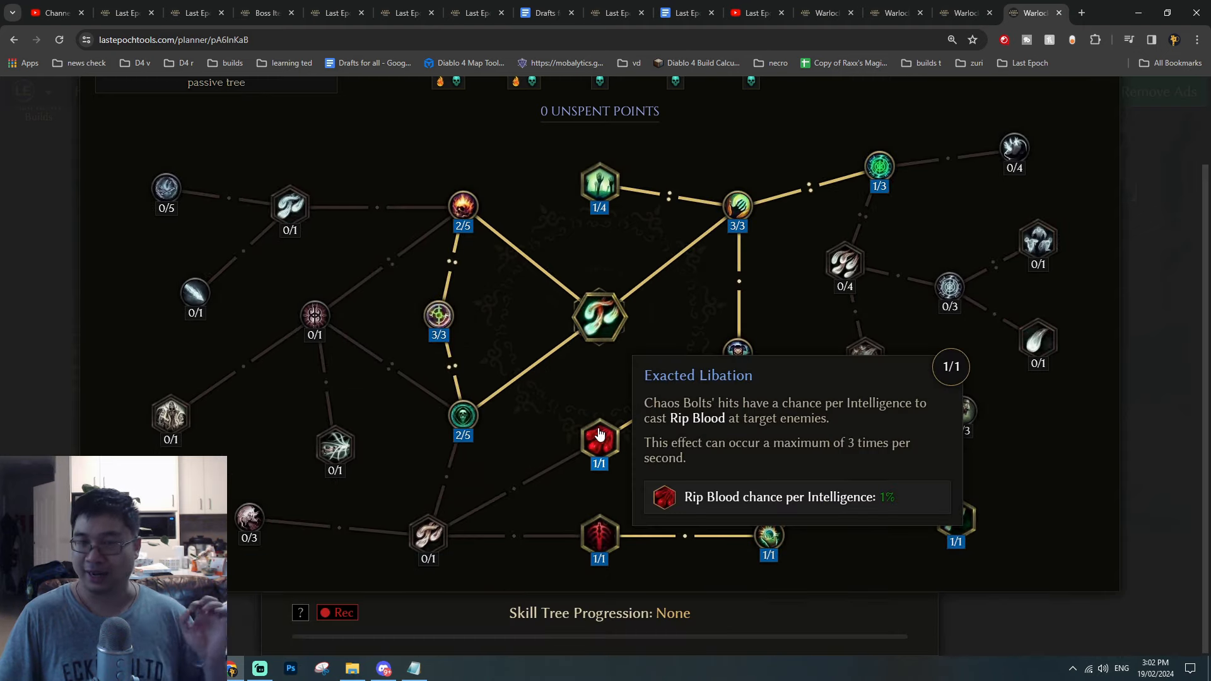
Return to the Warlock prep guide in Google Docs and scroll further down it.
{"action": "left_click", "coordinate": [682, 12]}
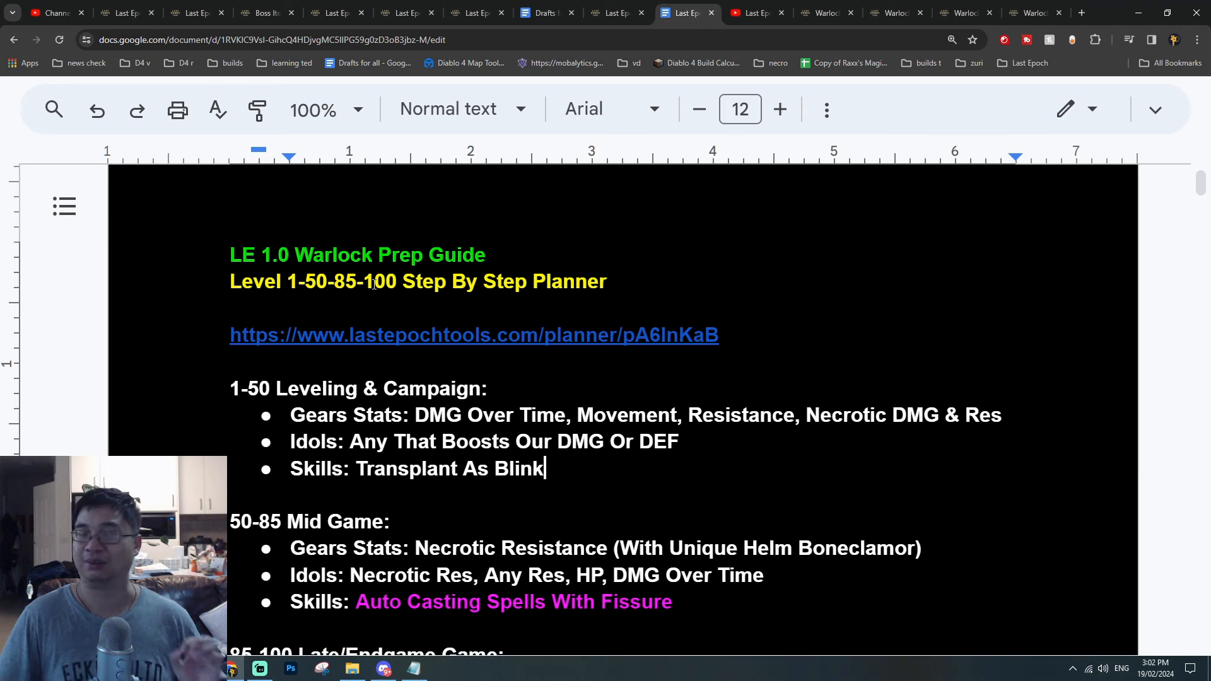
{"action": "scroll", "scroll_direction": "down", "scroll_amount": 3}
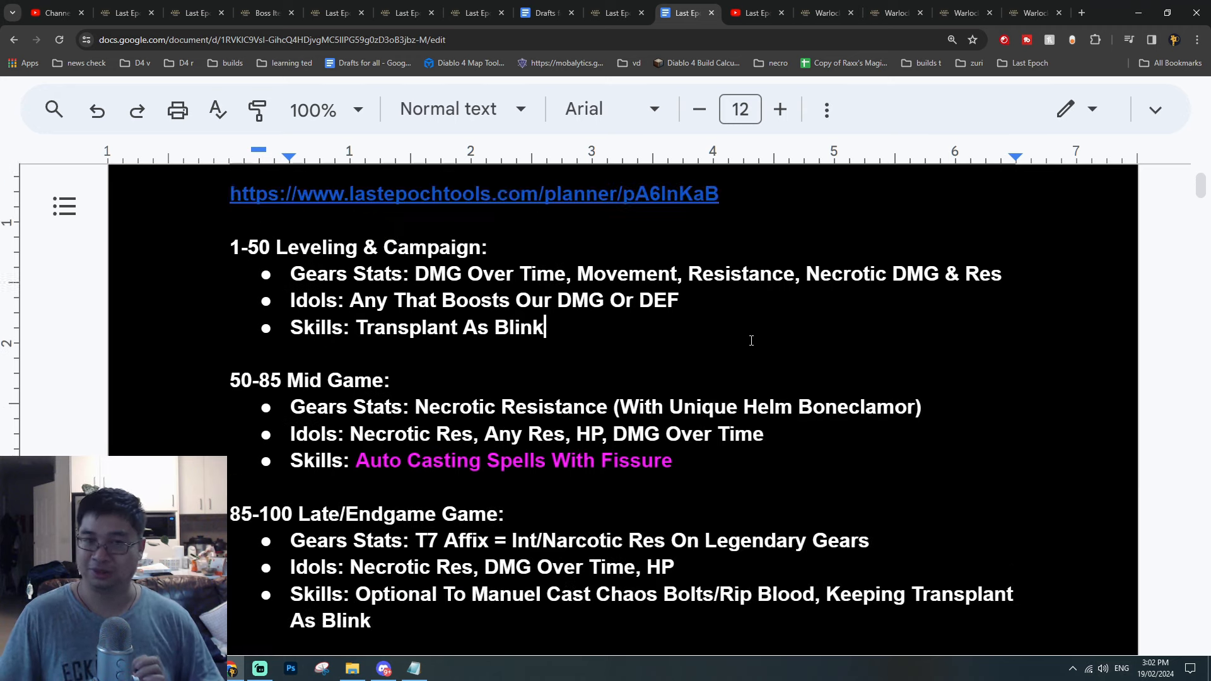